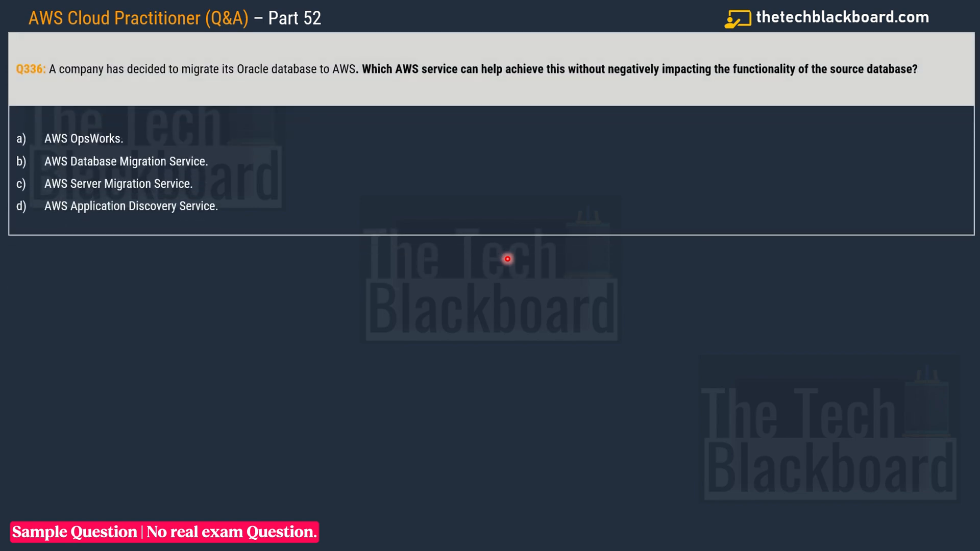
mouse_move(134, 98)
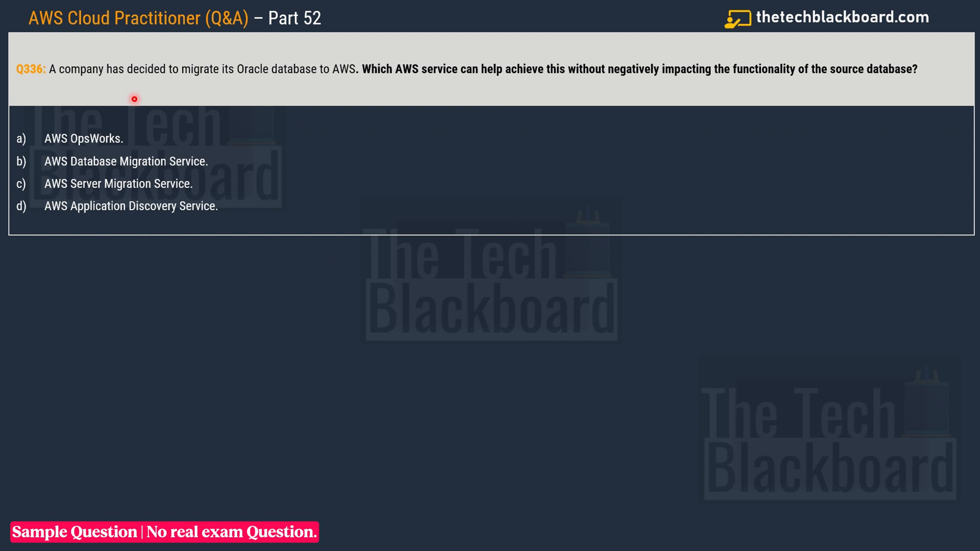
mouse_move(235, 84)
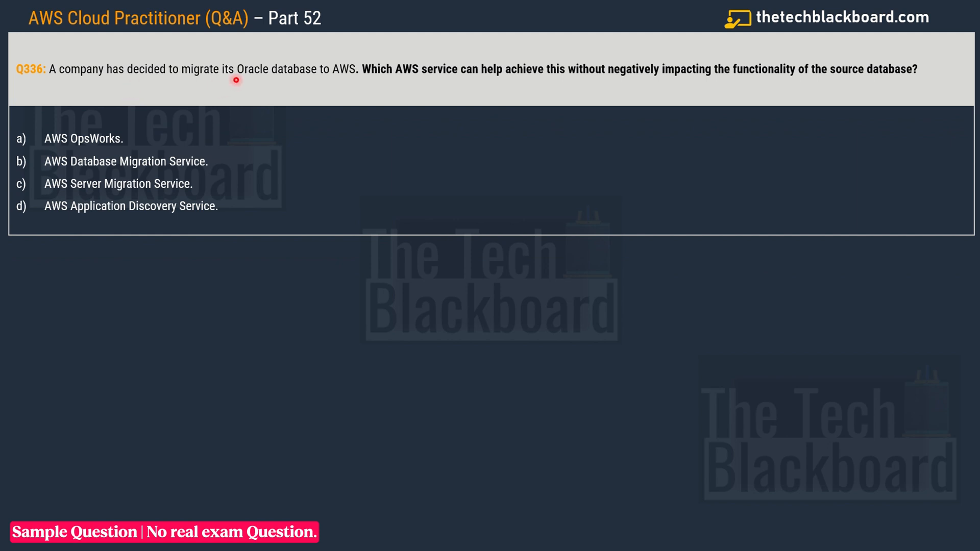
mouse_move(333, 80)
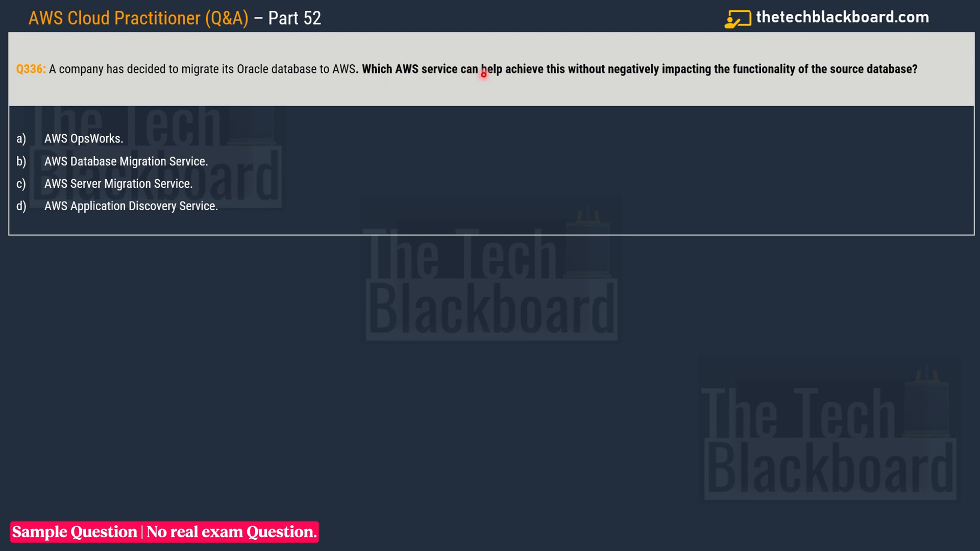
mouse_move(694, 76)
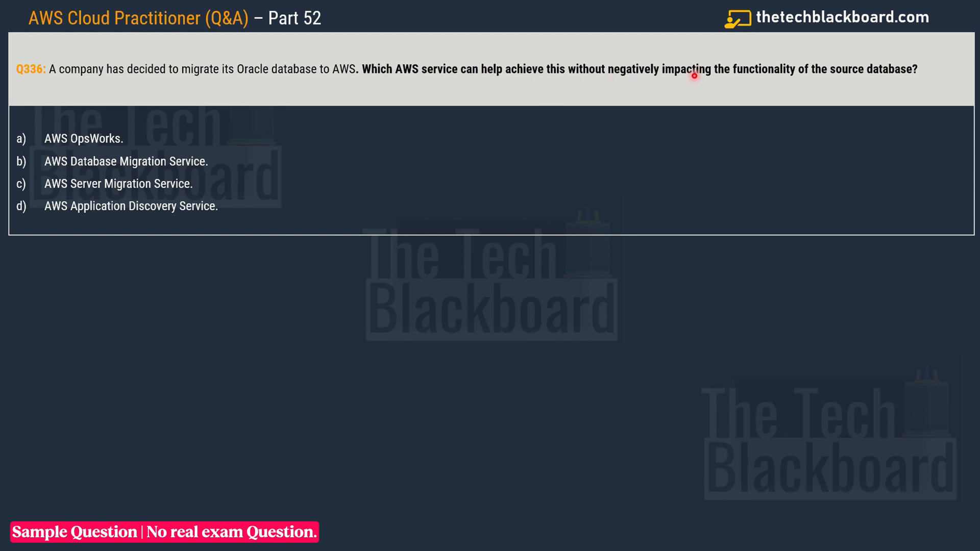
mouse_move(835, 81)
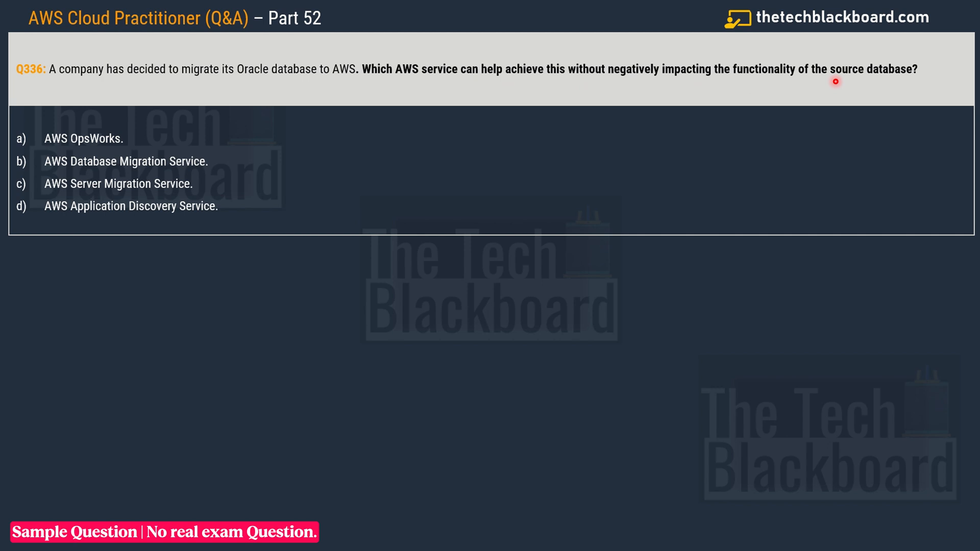
mouse_move(592, 88)
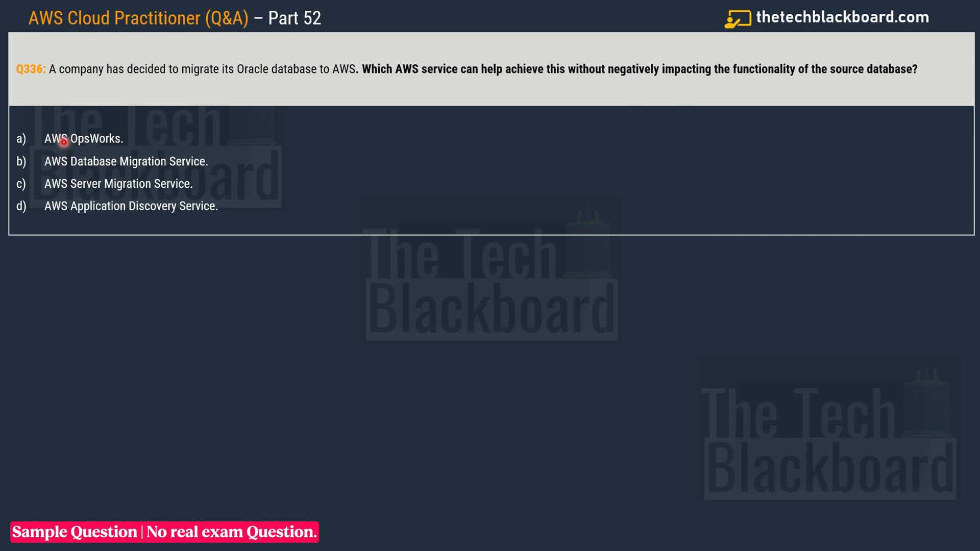
mouse_move(109, 161)
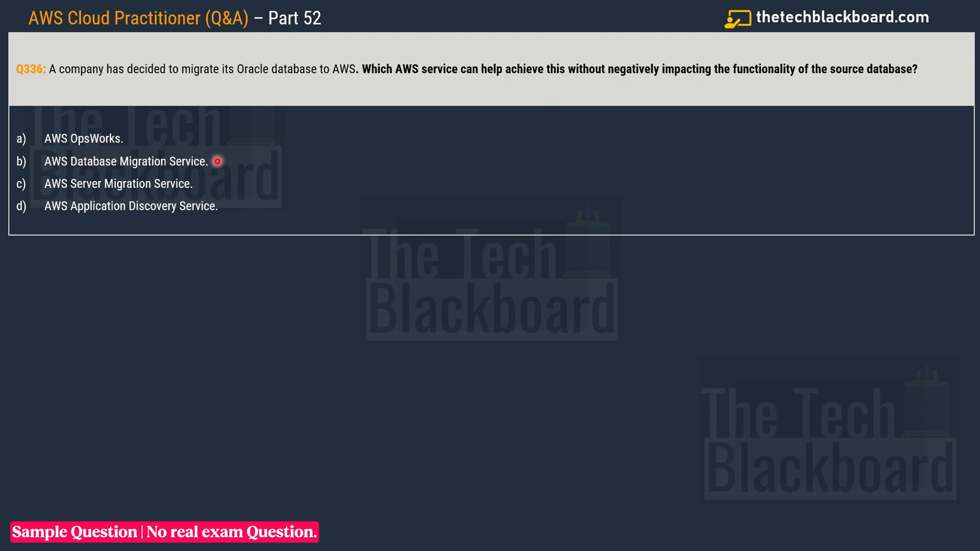
mouse_move(62, 190)
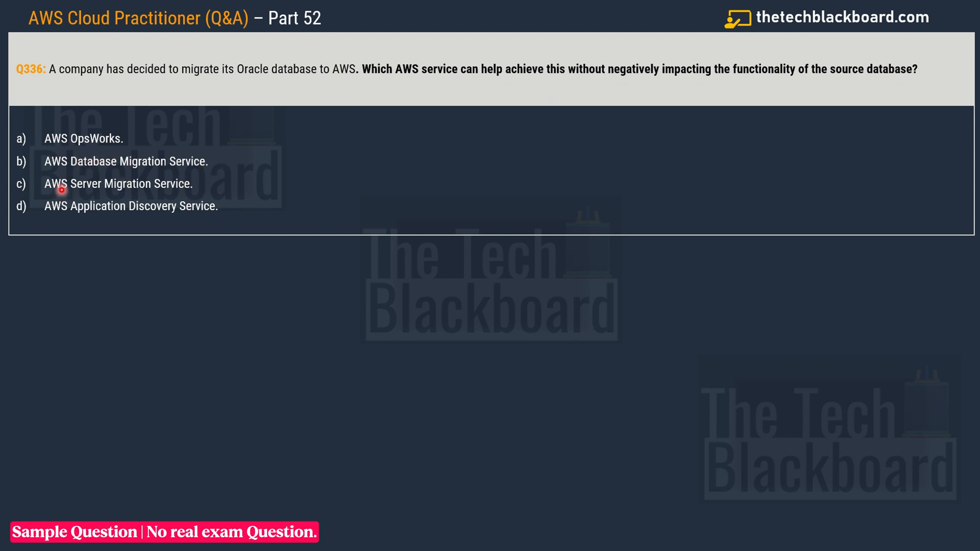
mouse_move(208, 189)
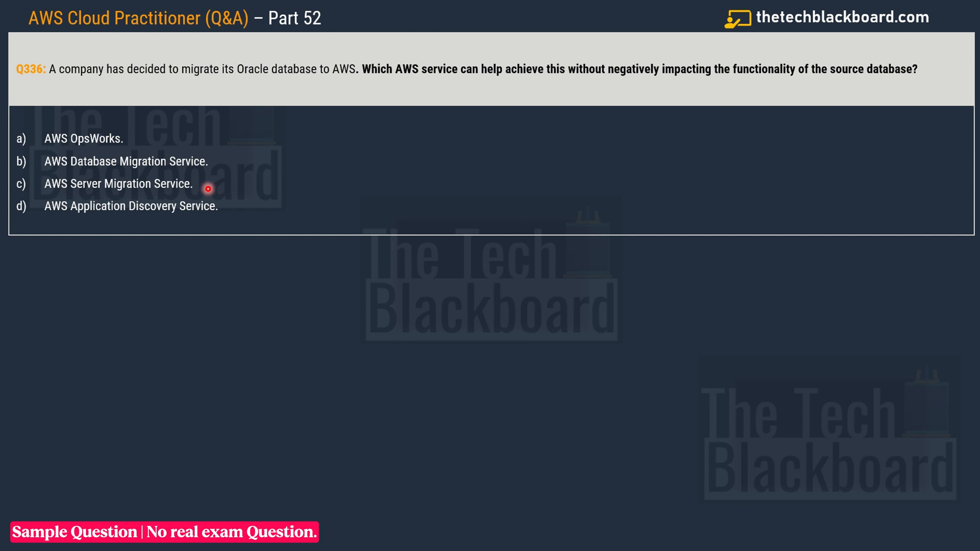
mouse_move(131, 219)
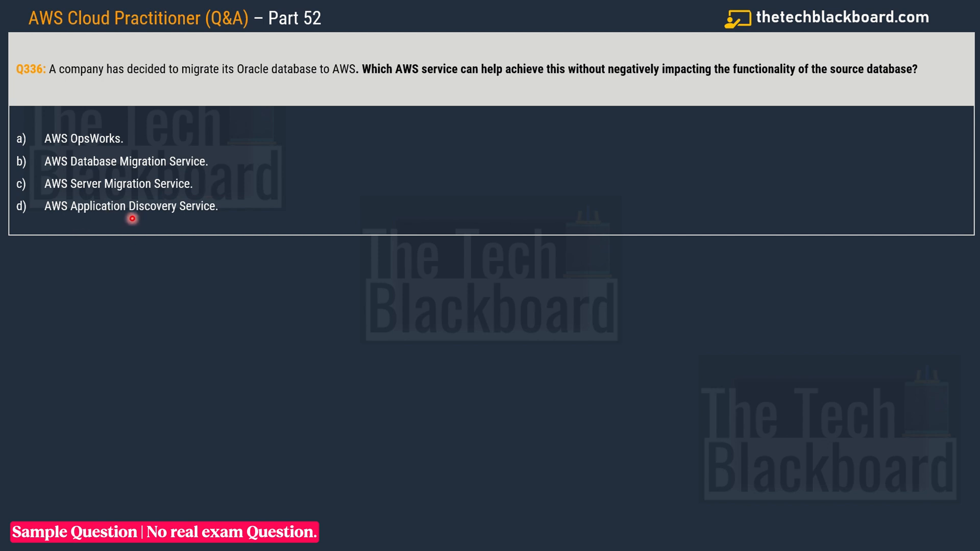
mouse_move(141, 193)
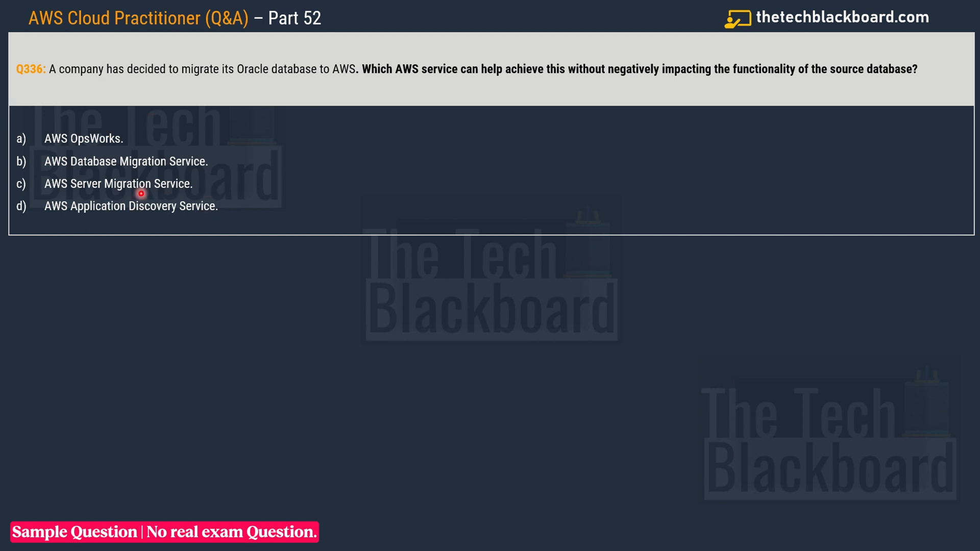
mouse_move(249, 174)
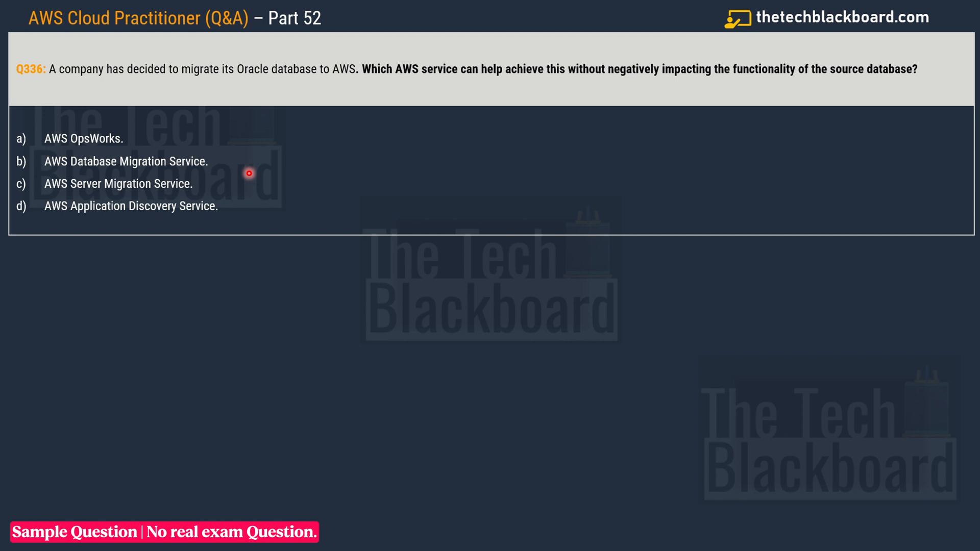
mouse_move(297, 92)
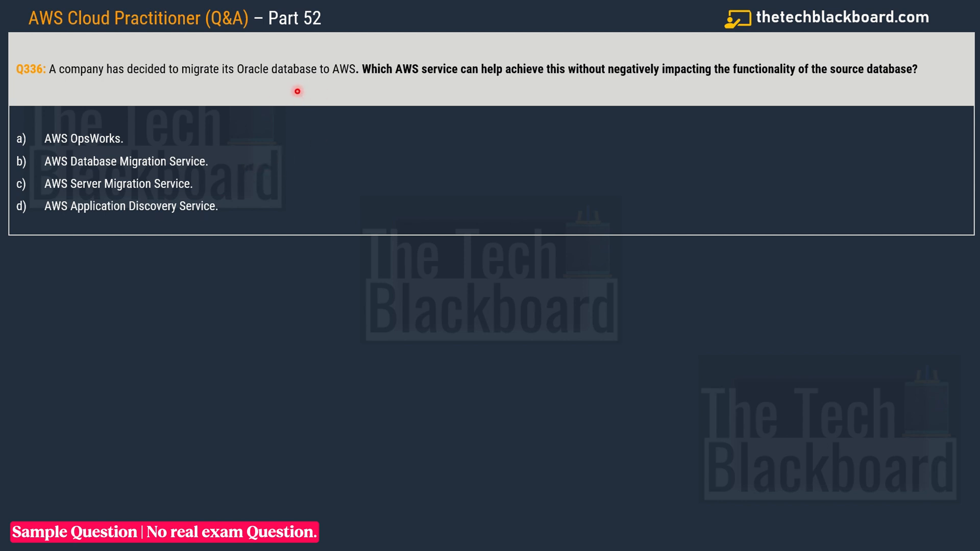
mouse_move(280, 97)
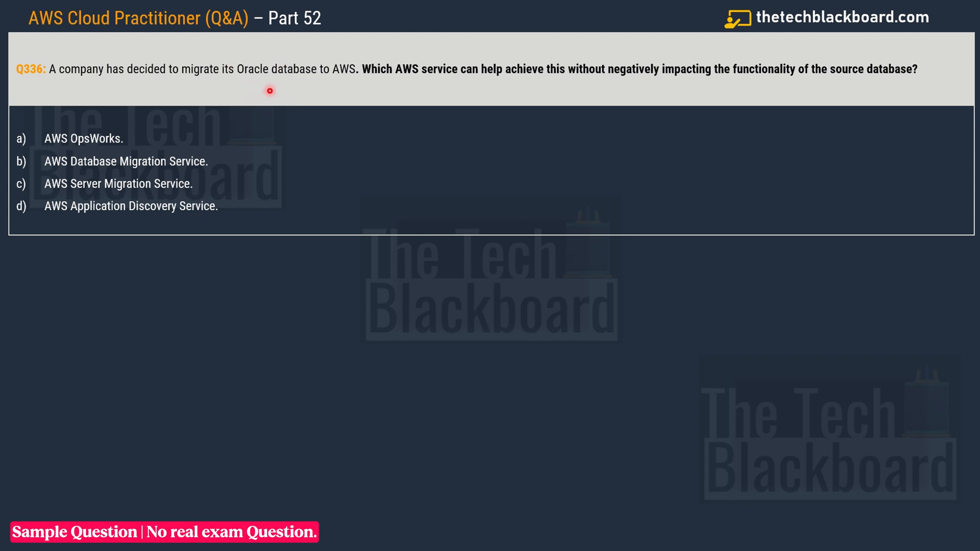
mouse_move(254, 80)
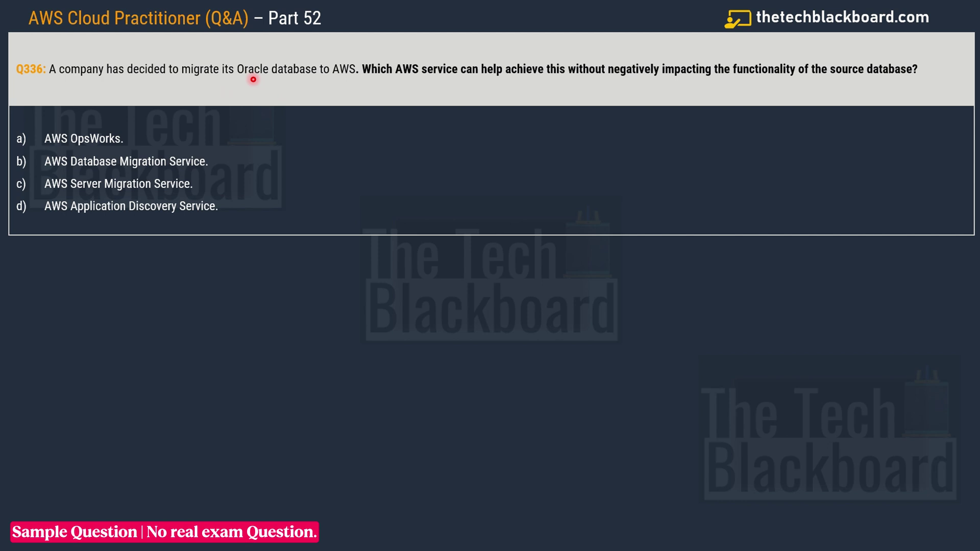
mouse_move(336, 59)
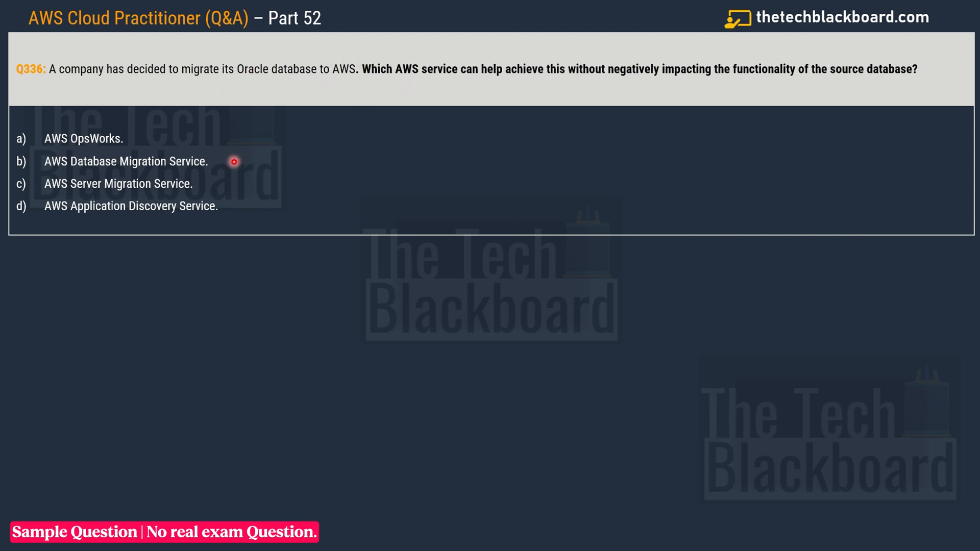
mouse_move(390, 93)
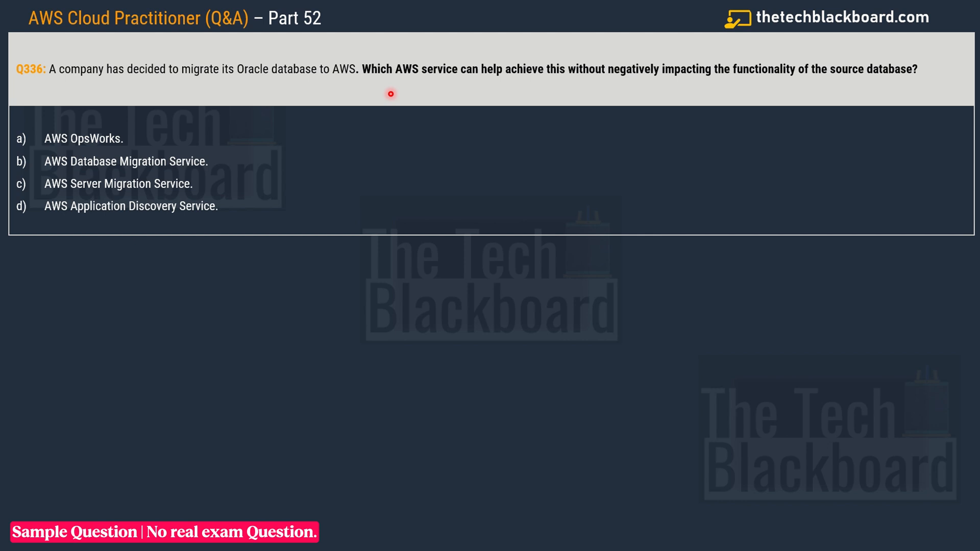
Show the AWS DMS page, highlighting the service name heading and scrolling down the overview.
left_click(126, 162)
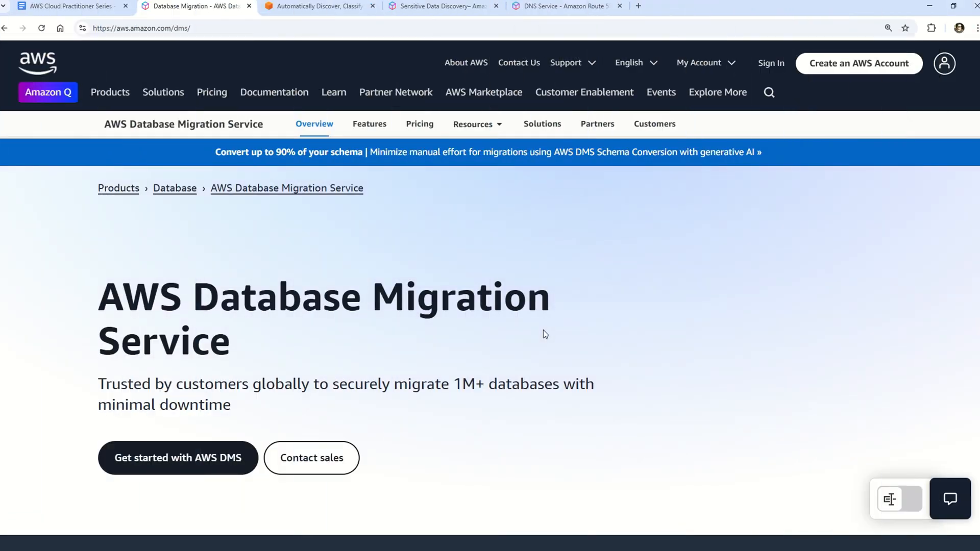
left_click_drag(278, 297, 550, 297)
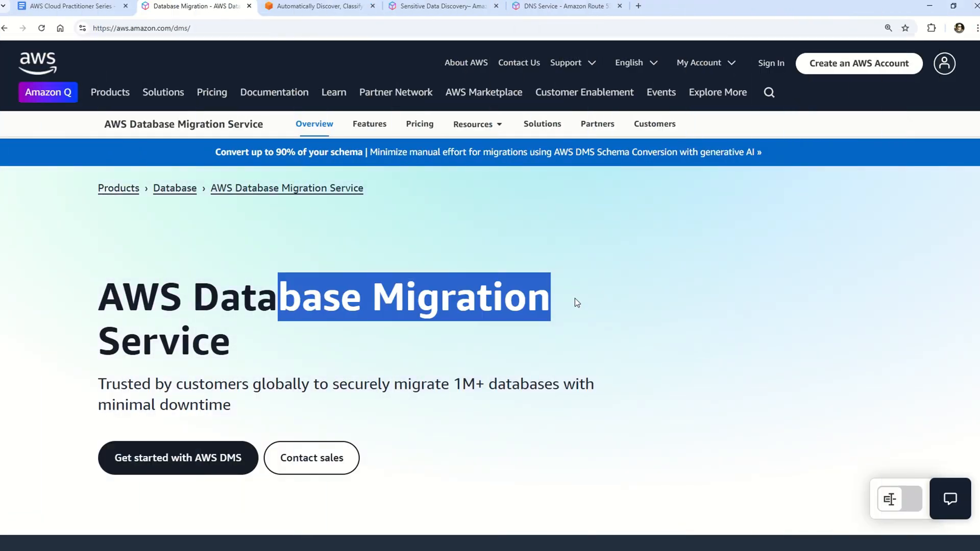
mouse_move(462, 364)
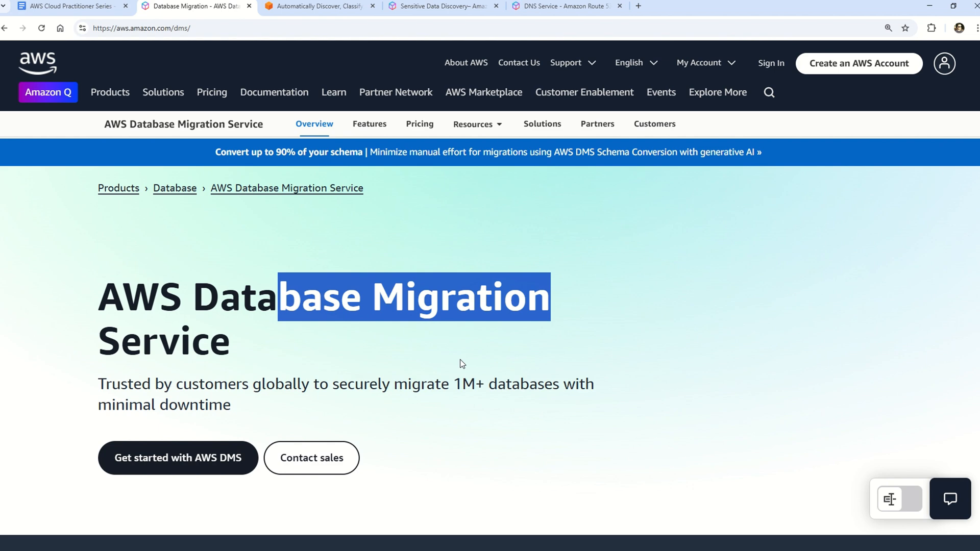
scroll("down", 3)
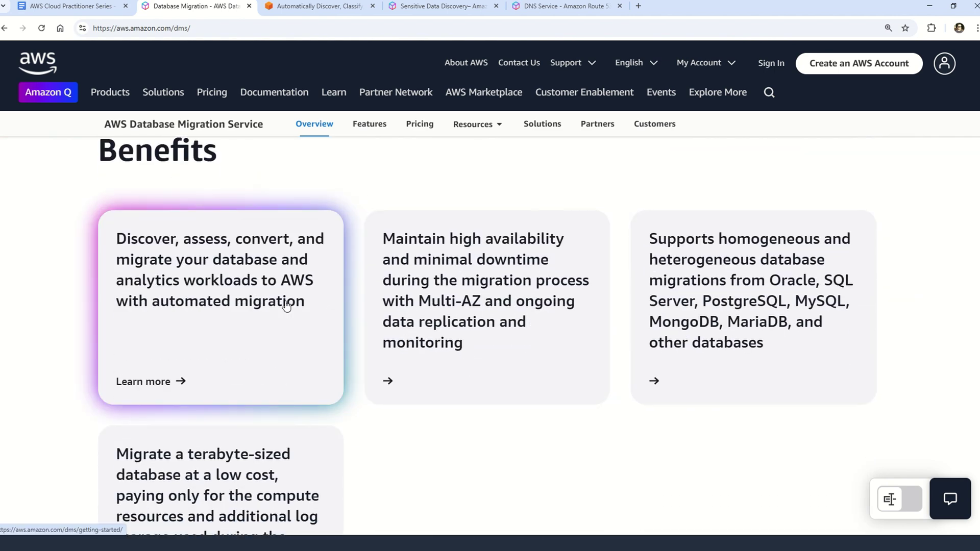
scroll("down", 3)
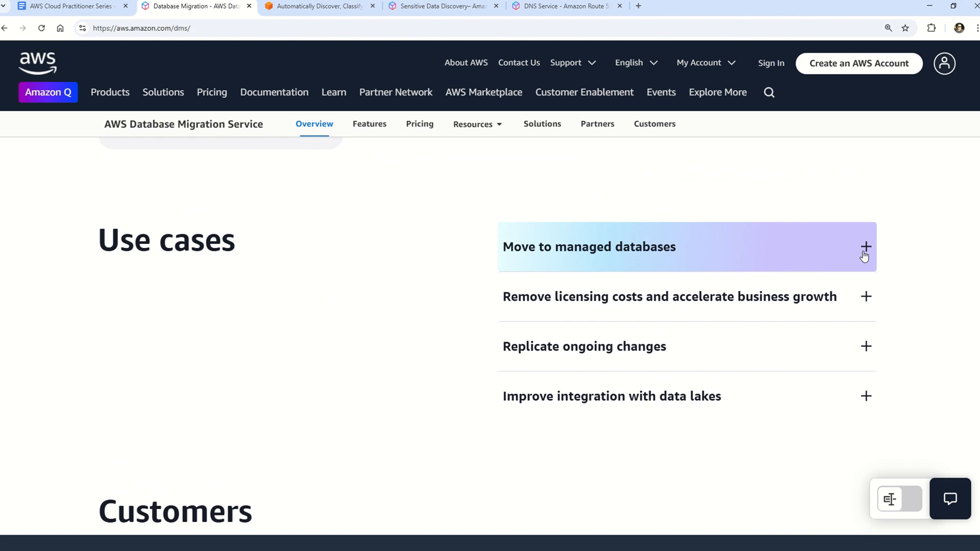
Expand the 'Move to managed databases' use case and review its migration pathway cards.
left_click(866, 246)
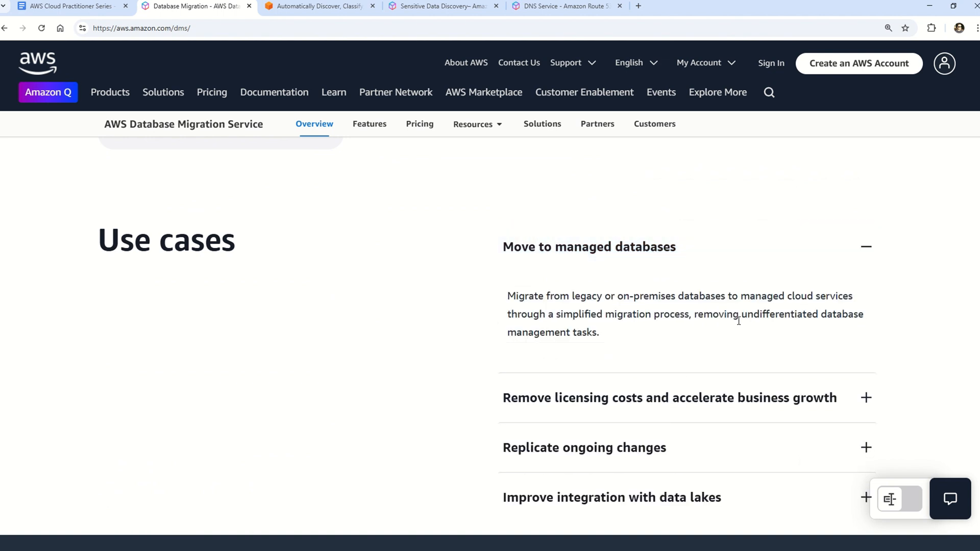
mouse_move(507, 254)
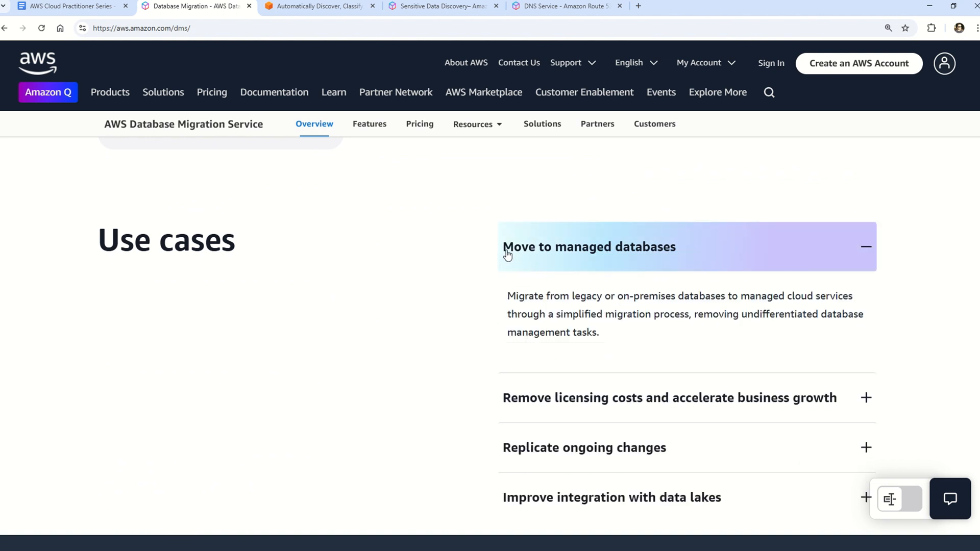
mouse_move(697, 253)
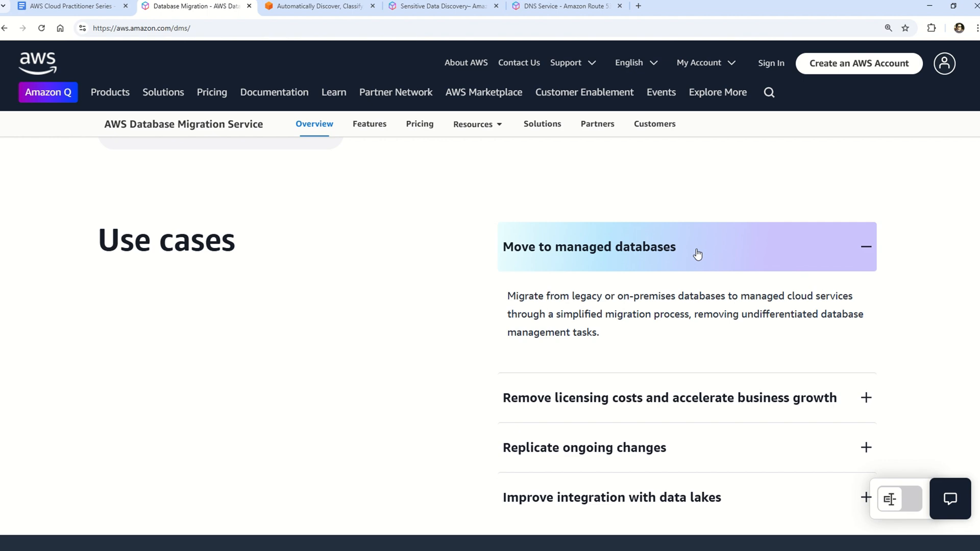
scroll("up", 3)
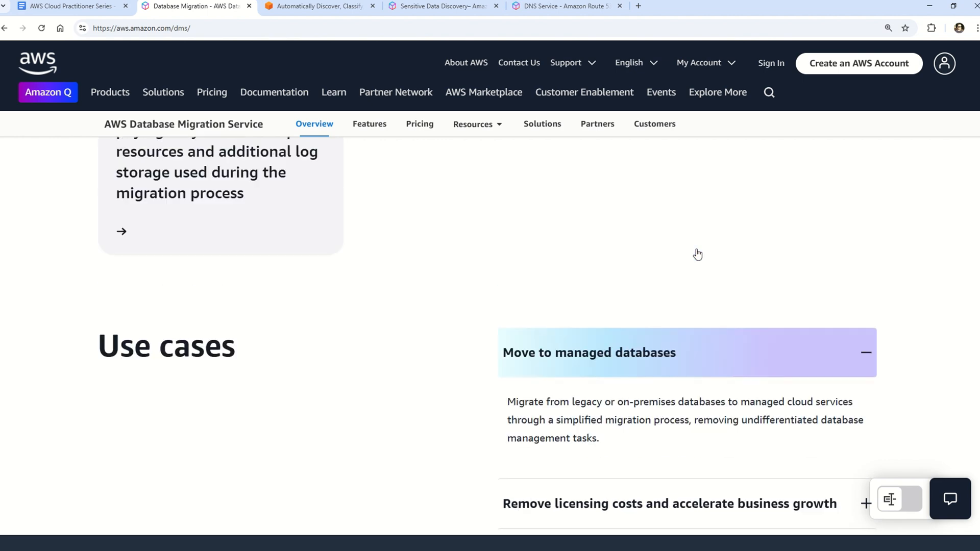
scroll("up", 3)
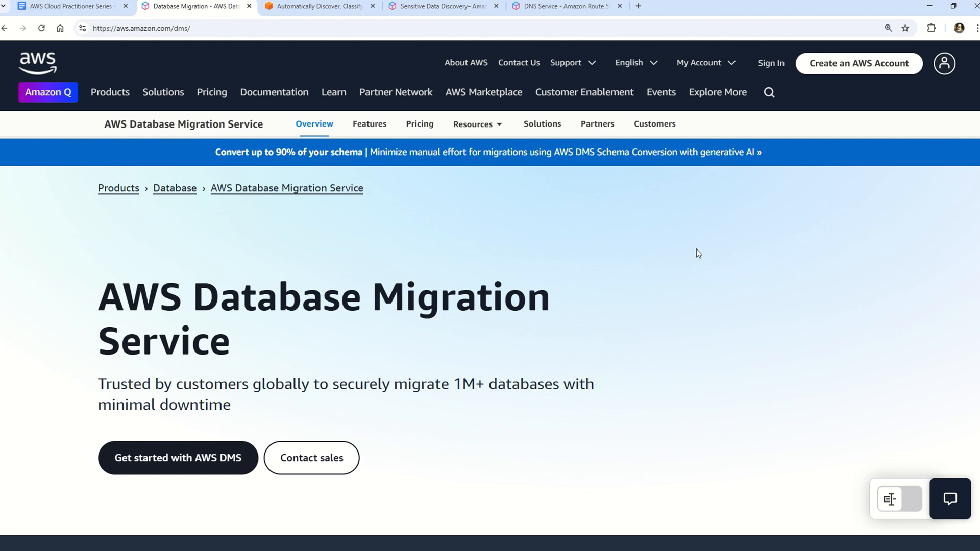
scroll("down", 3)
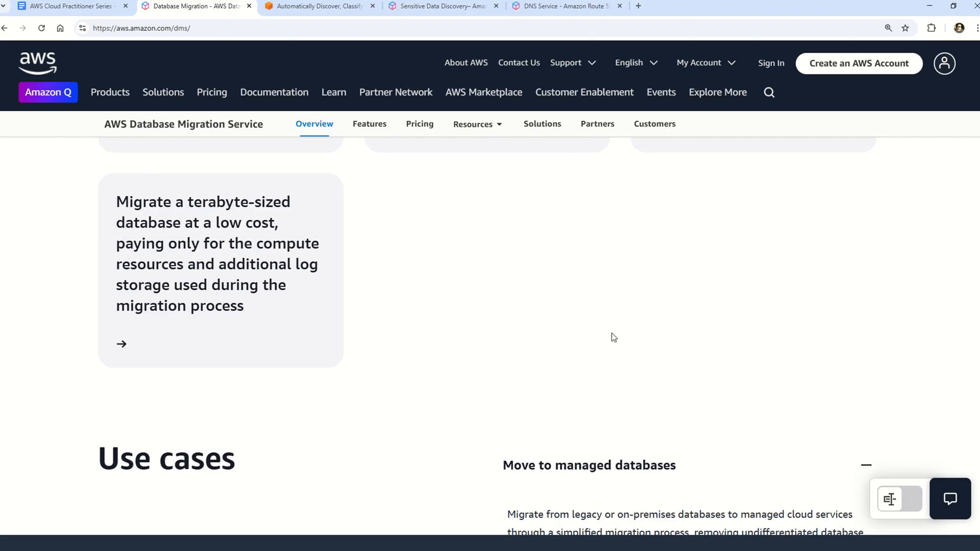
scroll("down", 3)
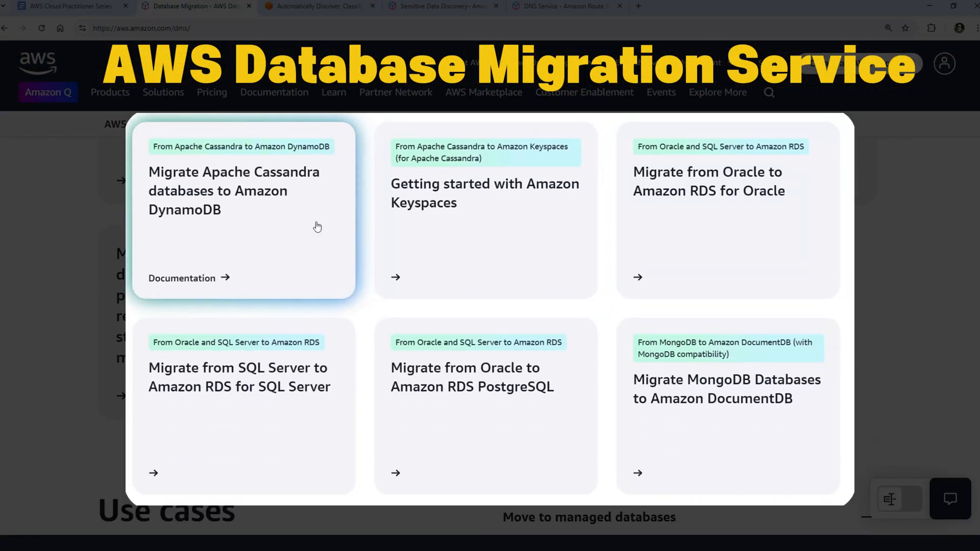
mouse_move(493, 228)
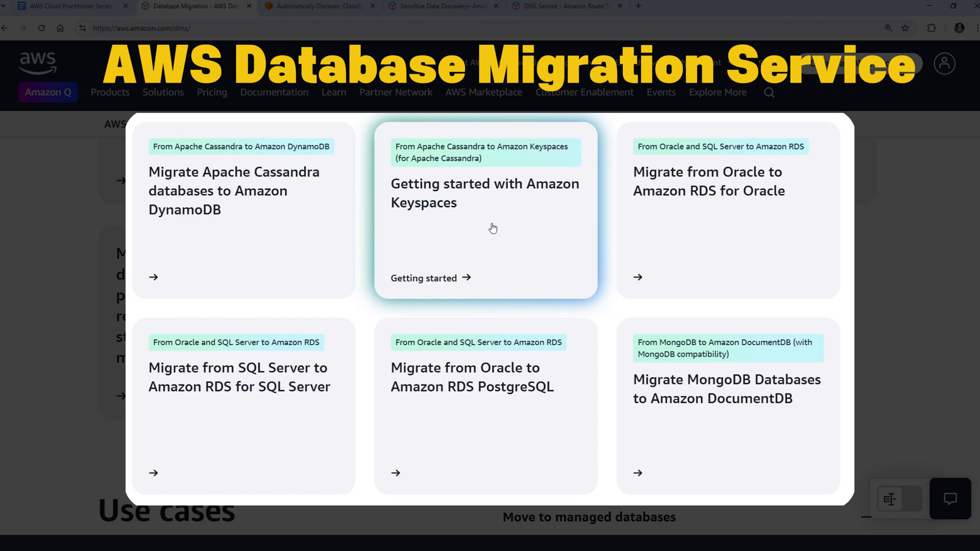
mouse_move(730, 239)
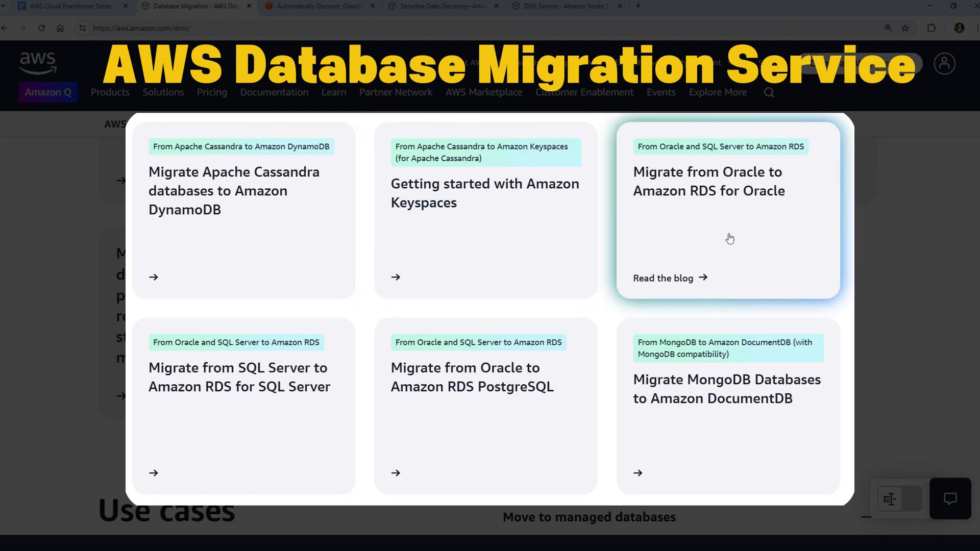
mouse_move(669, 399)
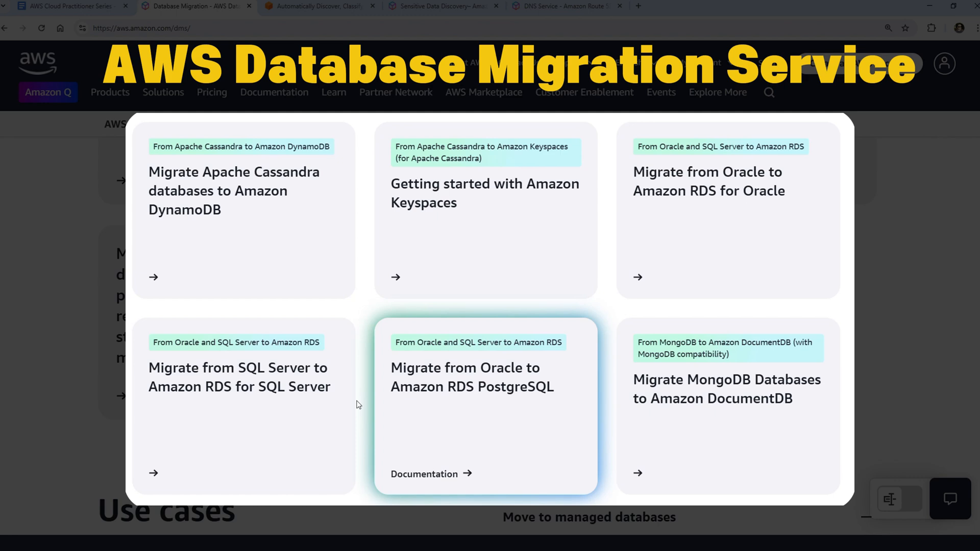
mouse_move(359, 405)
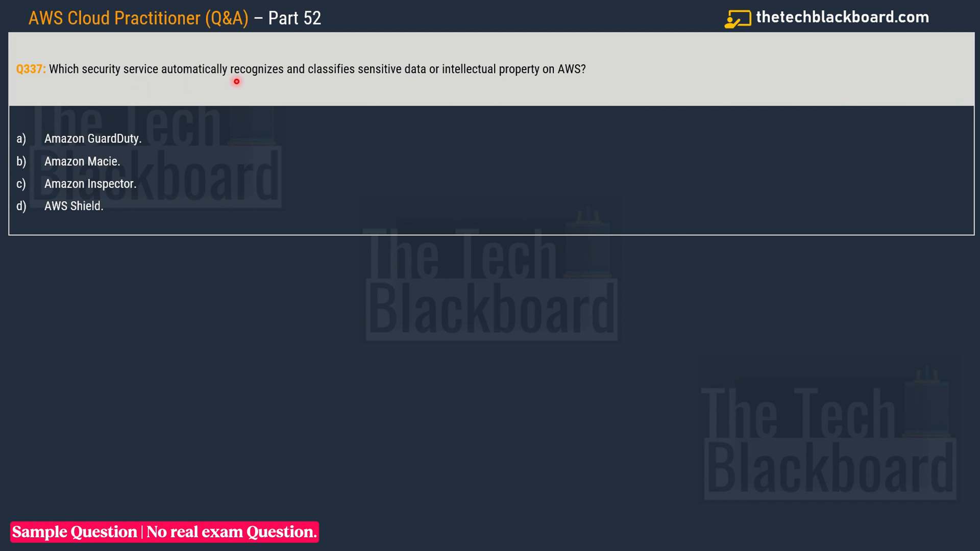
mouse_move(347, 74)
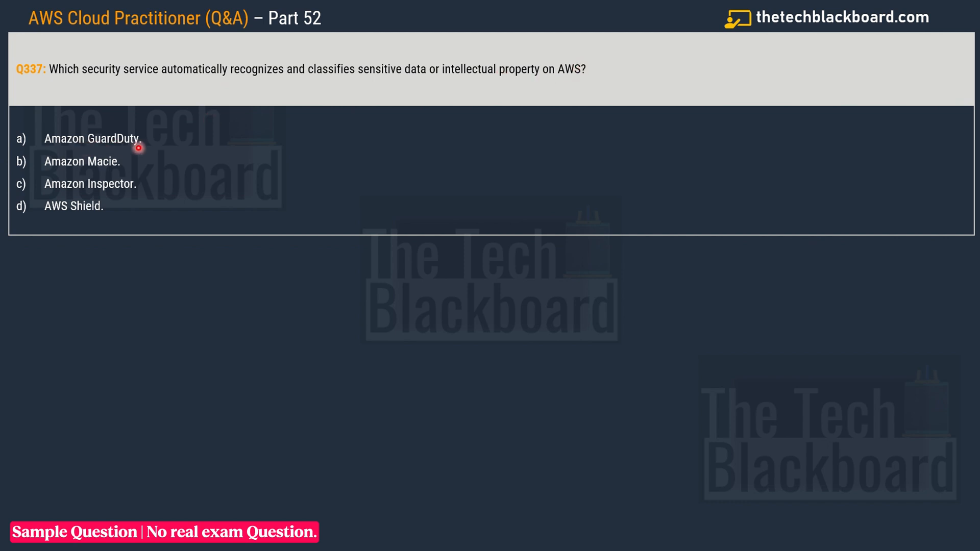
mouse_move(55, 187)
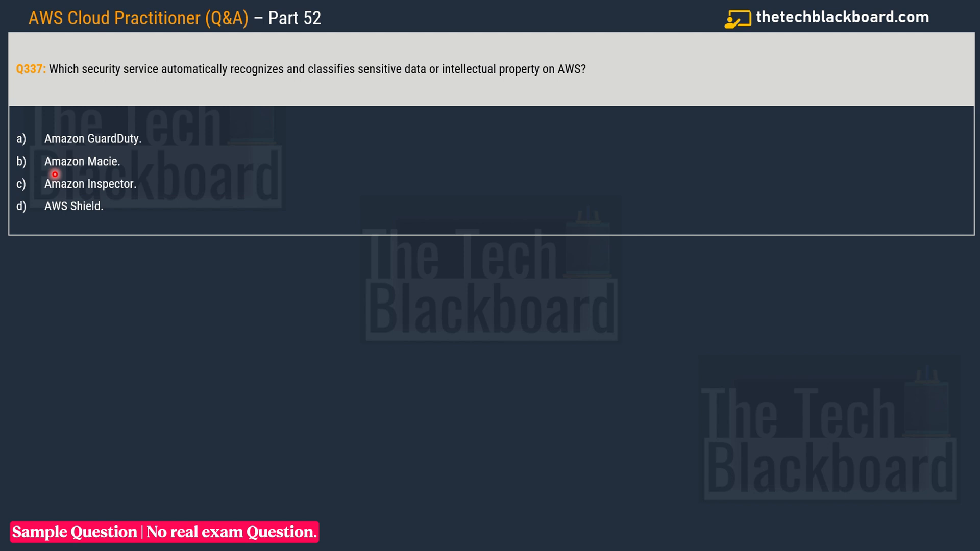
mouse_move(90, 163)
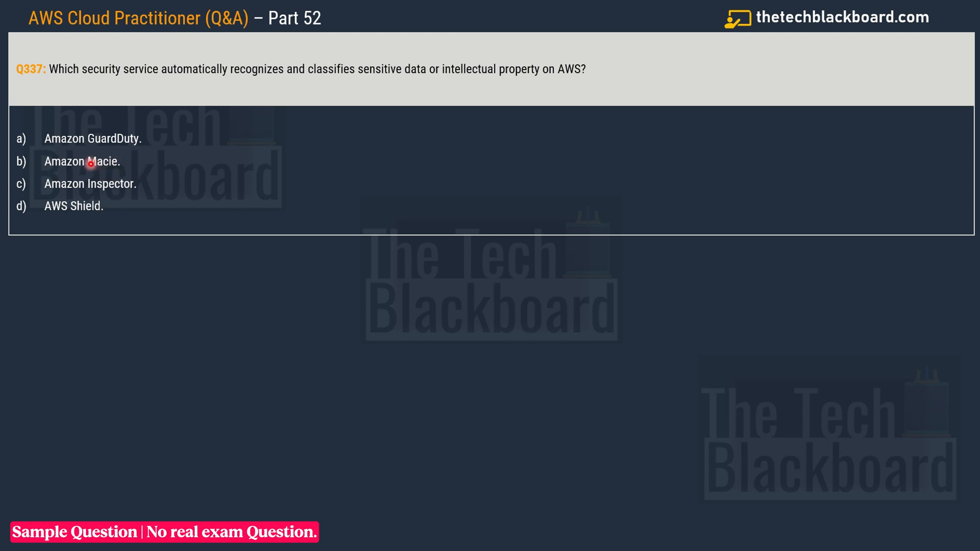
mouse_move(134, 163)
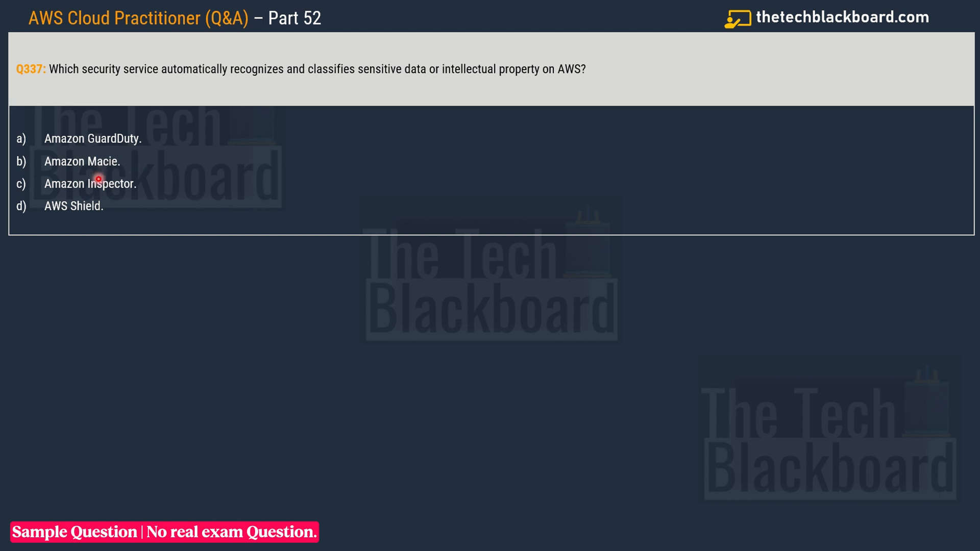
mouse_move(110, 206)
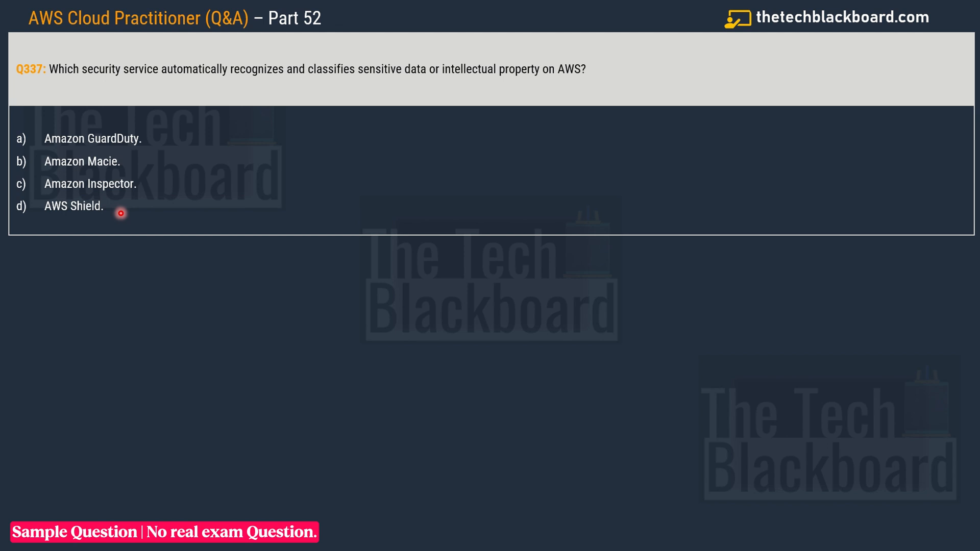
mouse_move(383, 80)
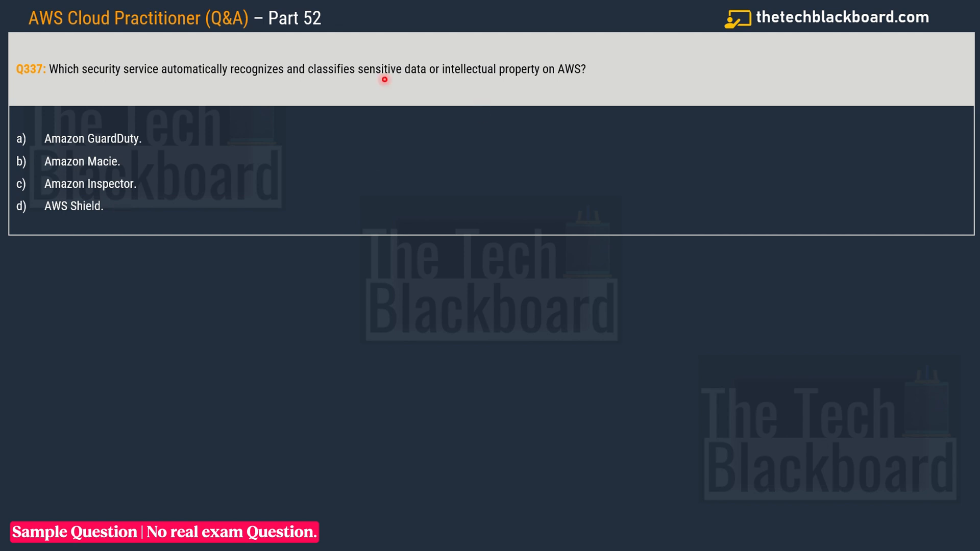
Switch from the Q337 slide to the Amazon Macie blog post on discovering and protecting data.
left_click(81, 162)
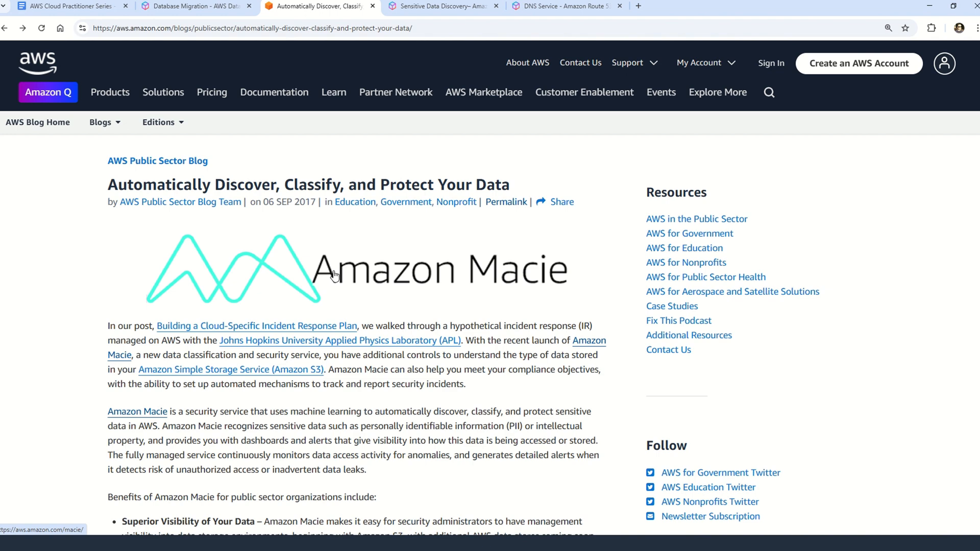
mouse_move(100, 189)
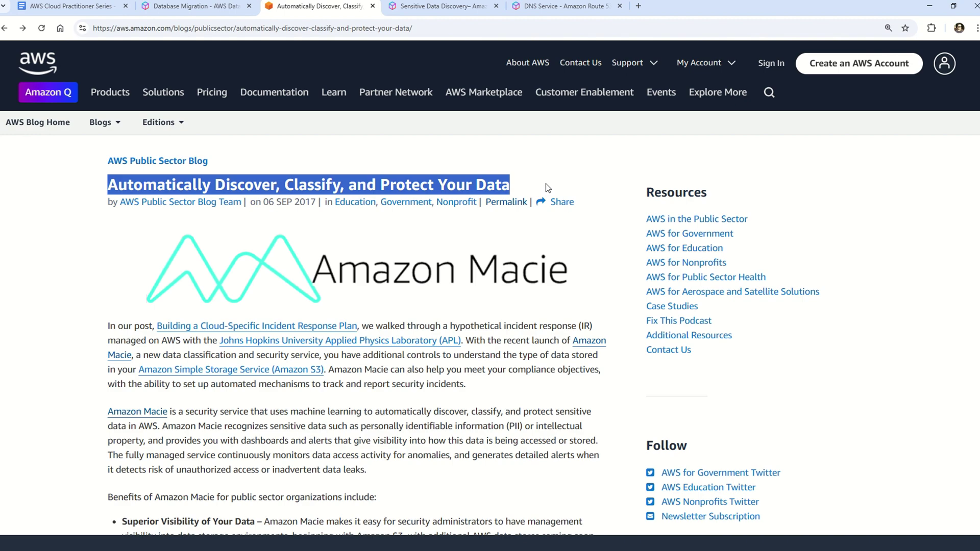
mouse_move(506, 274)
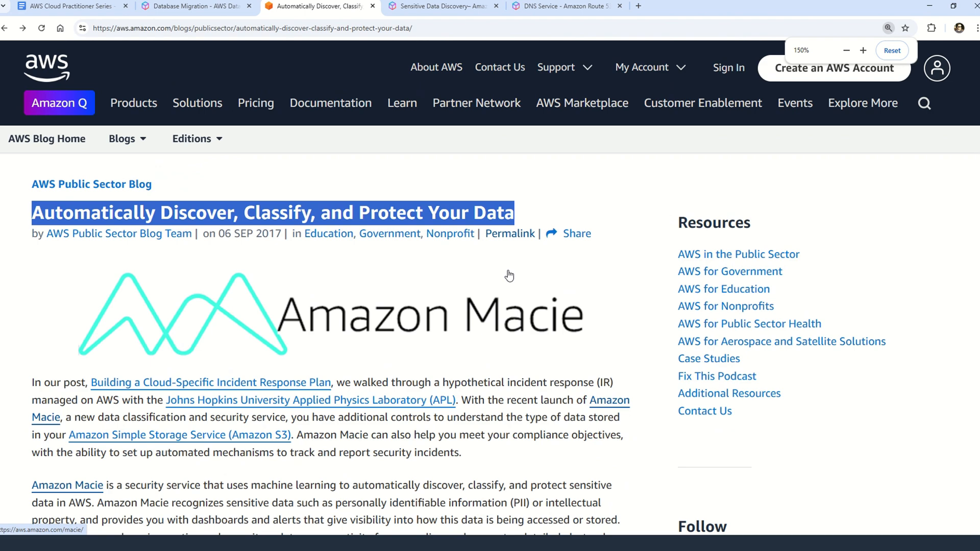
Scroll through the Macie blog post and follow its Amazon Macie link to the product page.
scroll("down", 3)
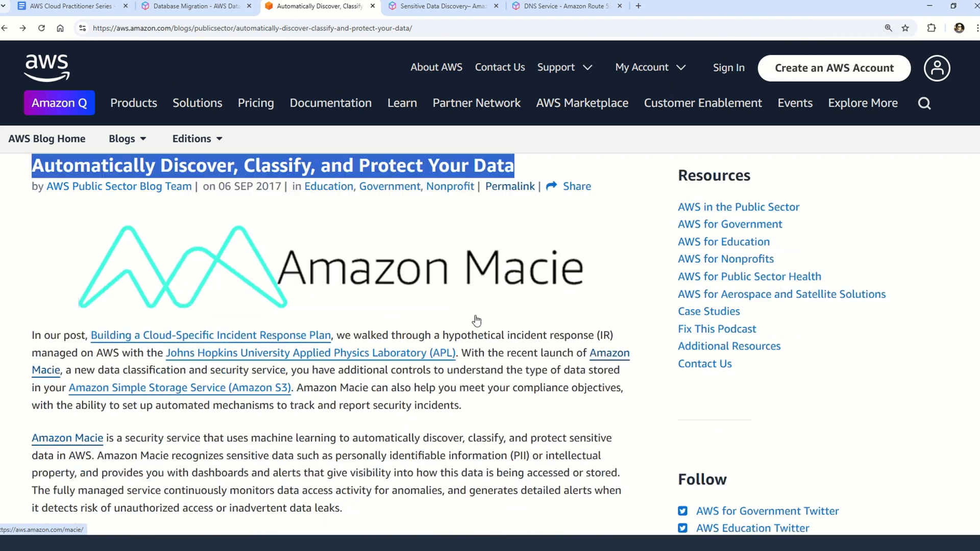
scroll("down", 3)
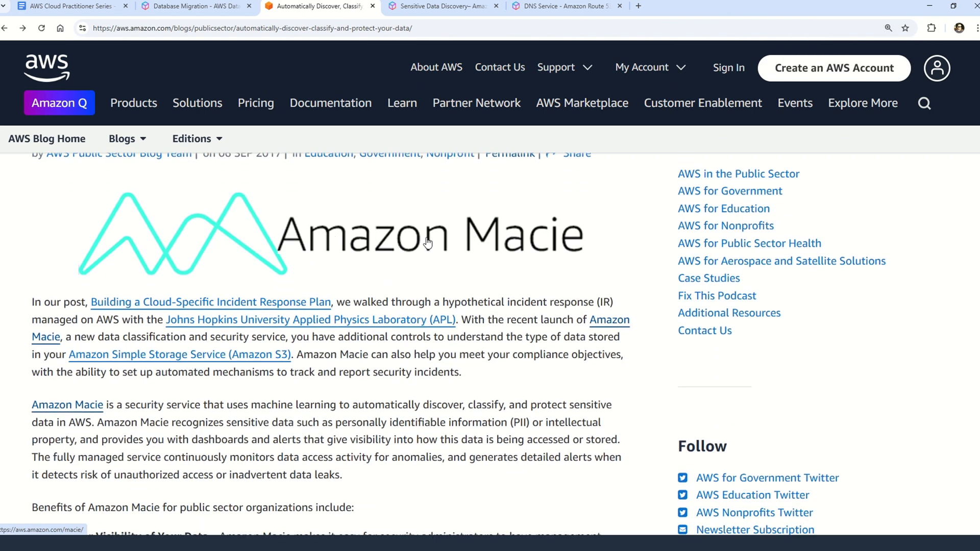
left_click(66, 405)
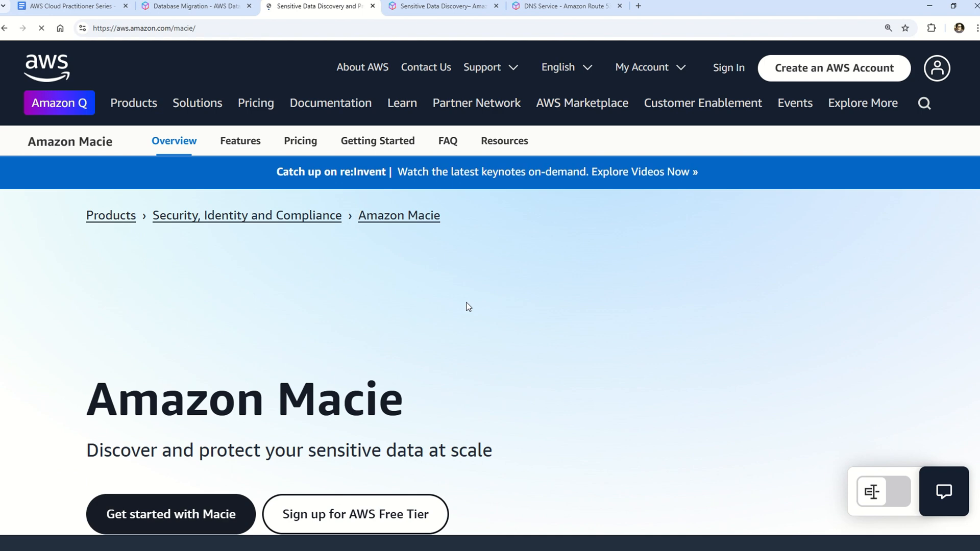
Scroll to 'Why Macie?', briefly play then pause the intro video, and scroll around Benefits.
scroll("down", 3)
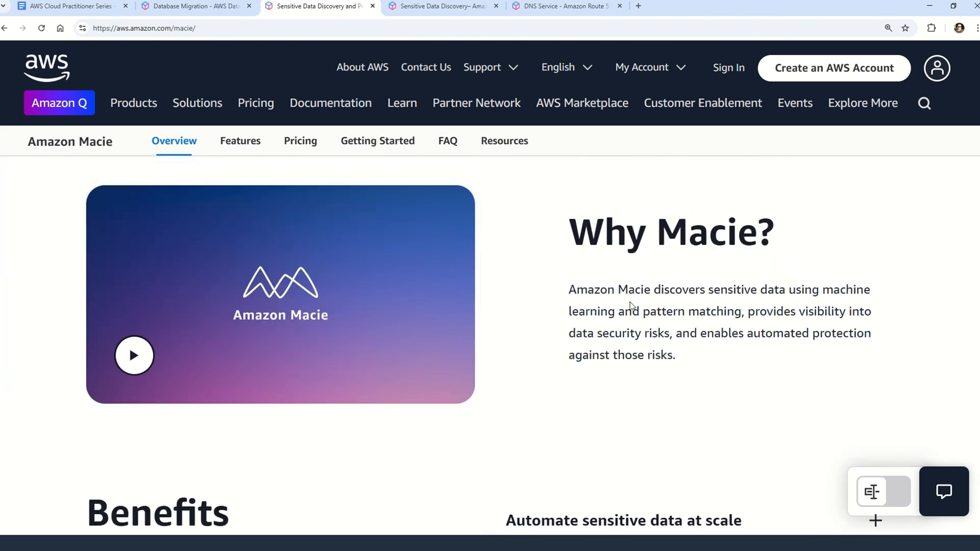
scroll("down", 3)
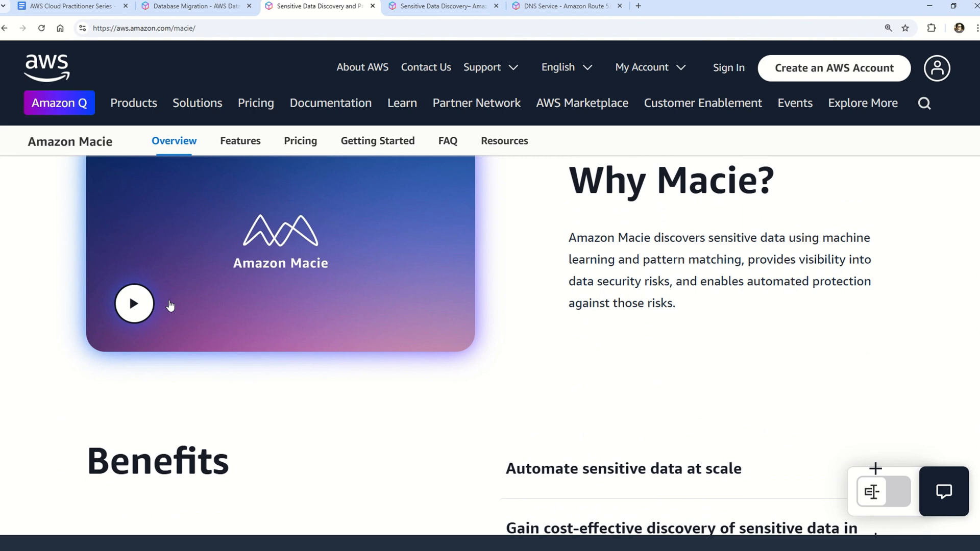
mouse_move(138, 307)
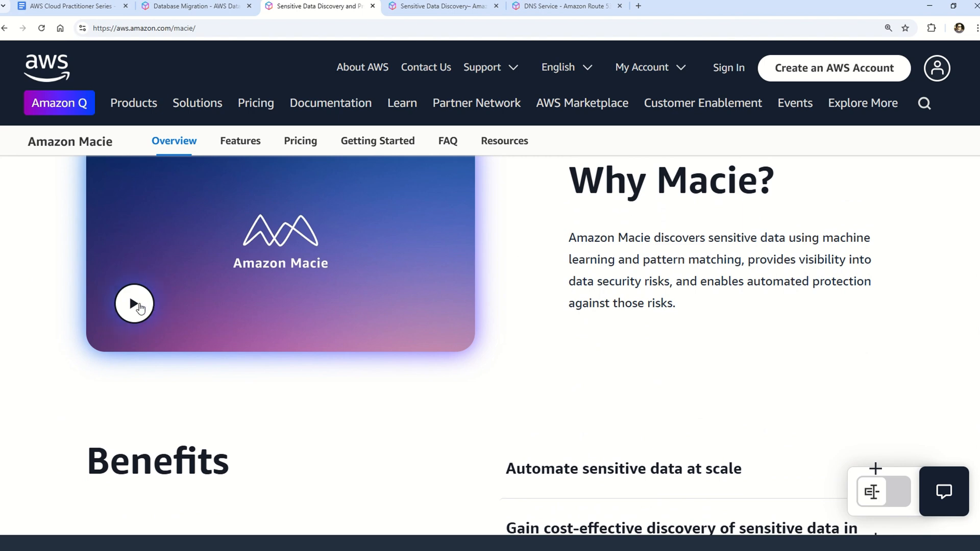
left_click(135, 303)
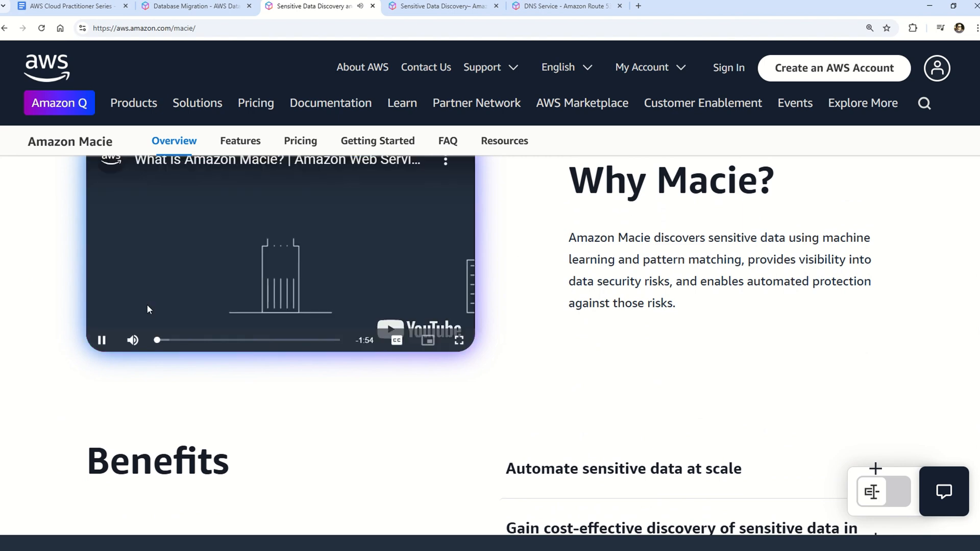
left_click(133, 340)
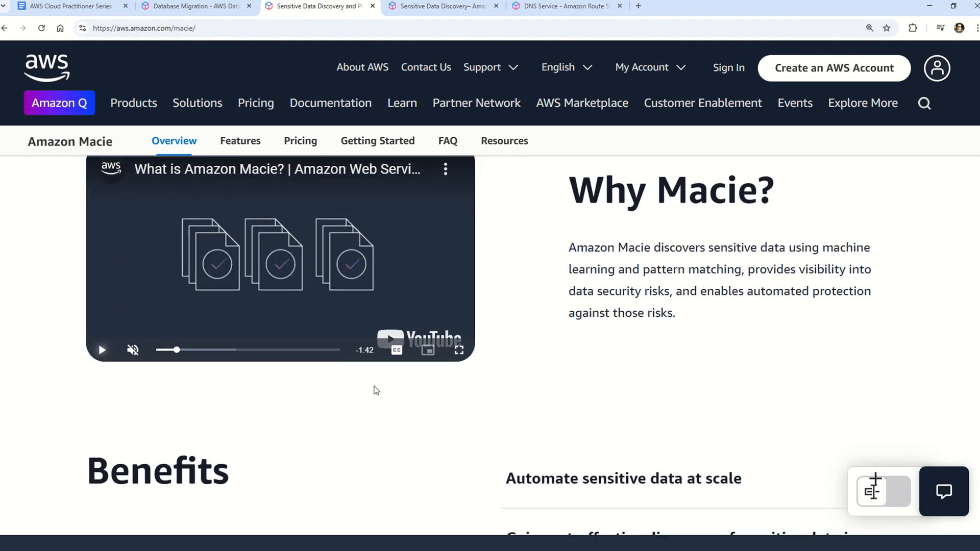
scroll("down", 3)
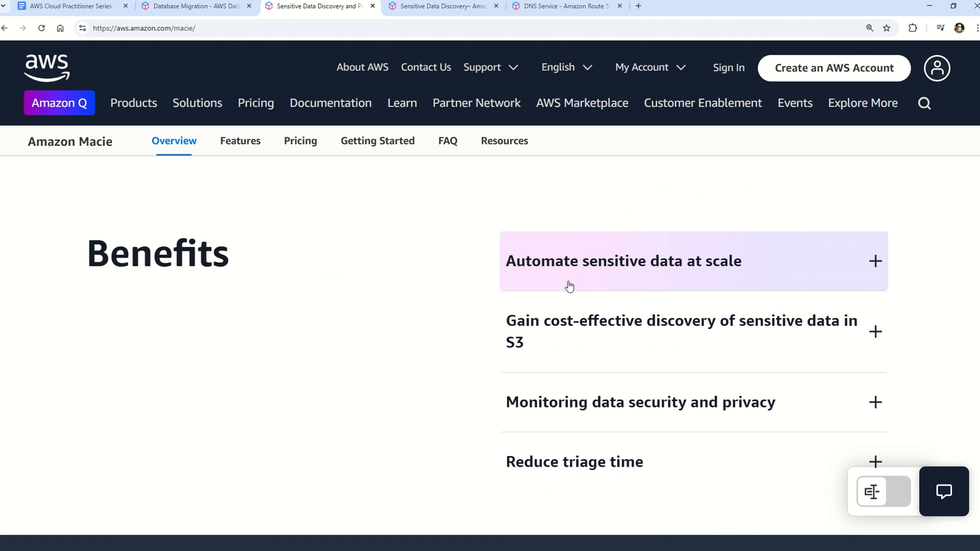
scroll("up", 3)
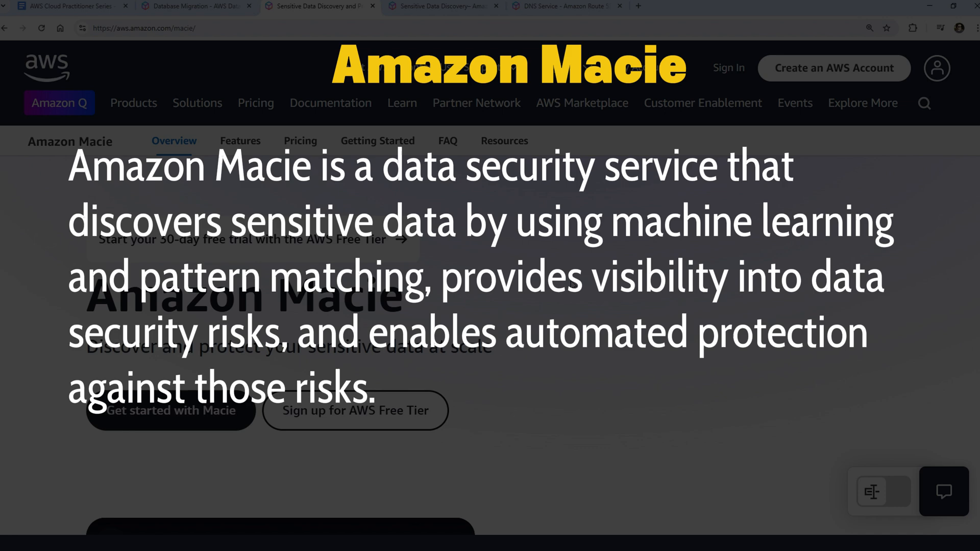
scroll("down", 3)
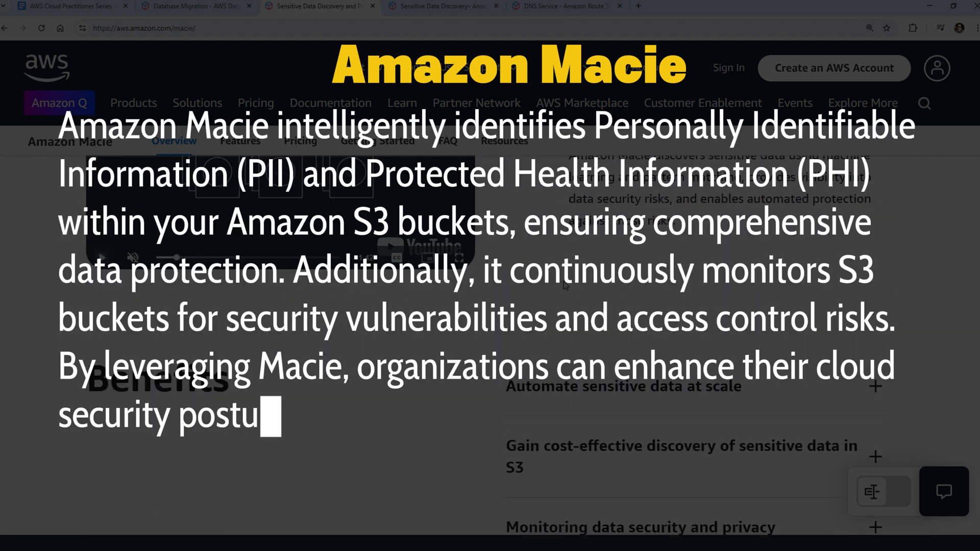
type("re, maintain compliance with regulations such as HIPAA and GDPR, and uphold stringent data security standards in their AWS environment.")
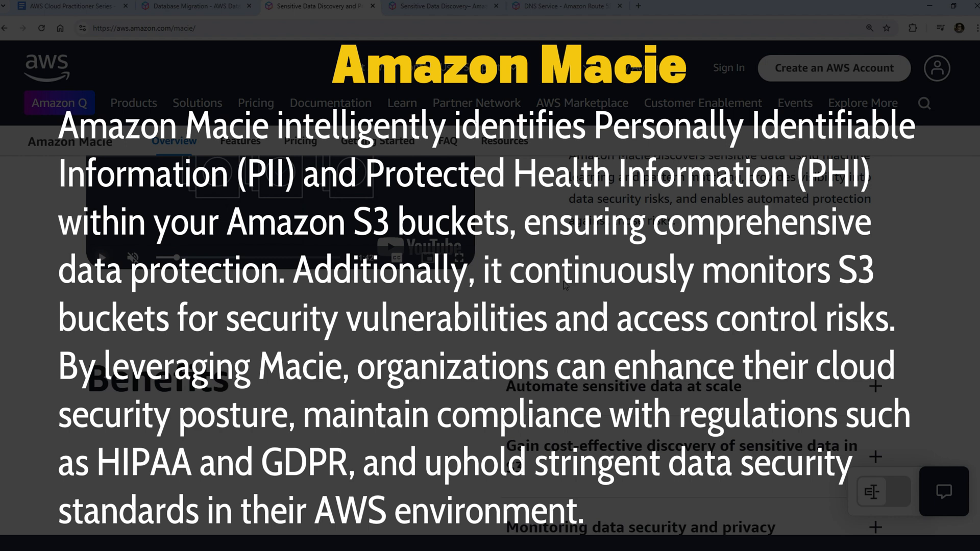
scroll("down", 3)
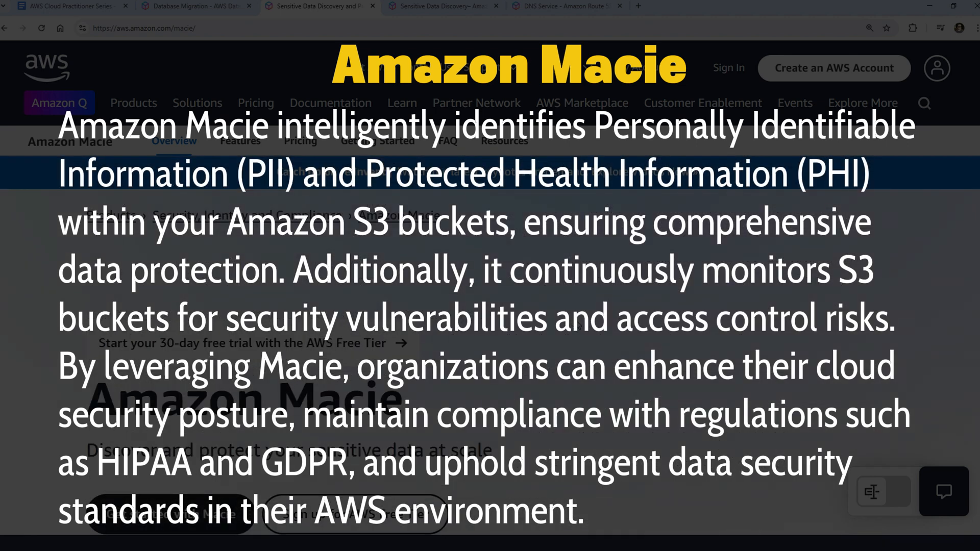
left_click(153, 166)
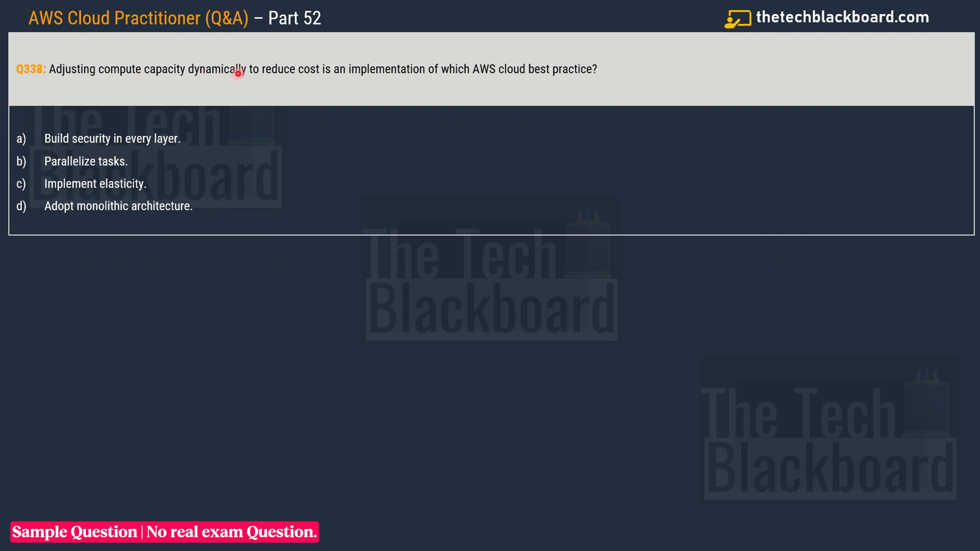
mouse_move(333, 79)
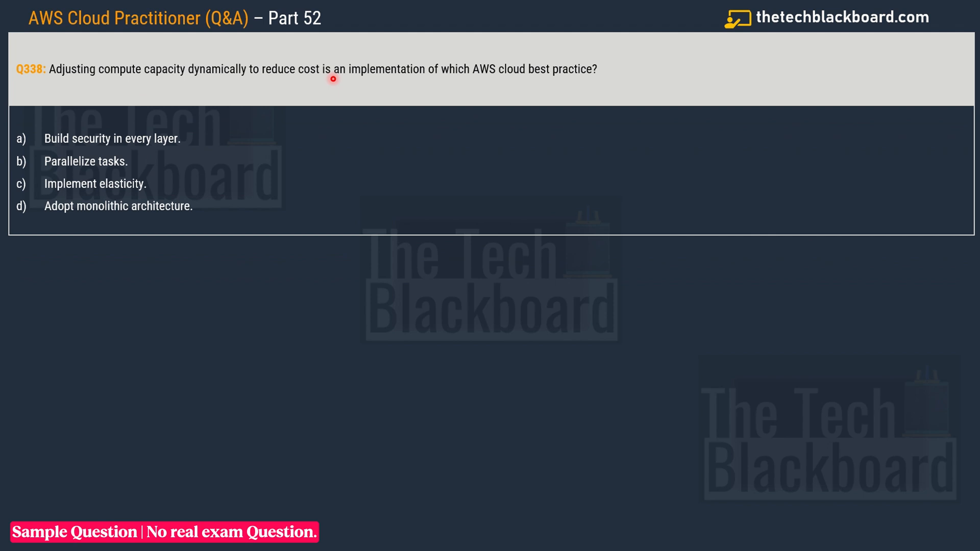
mouse_move(476, 81)
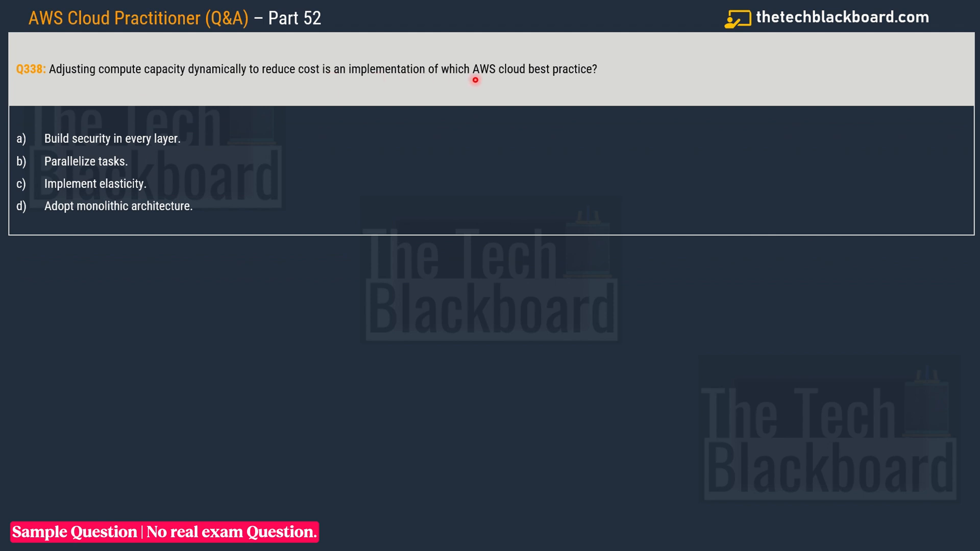
mouse_move(595, 80)
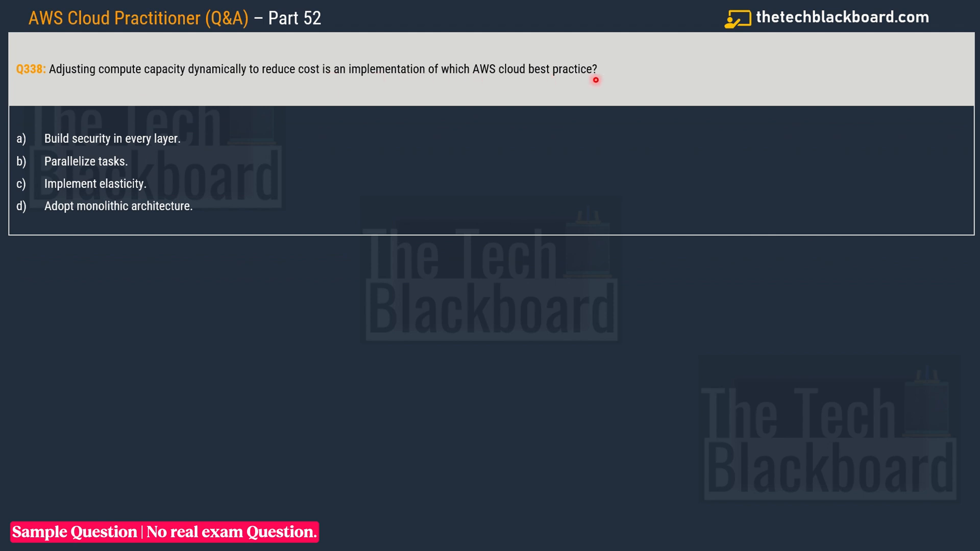
mouse_move(87, 150)
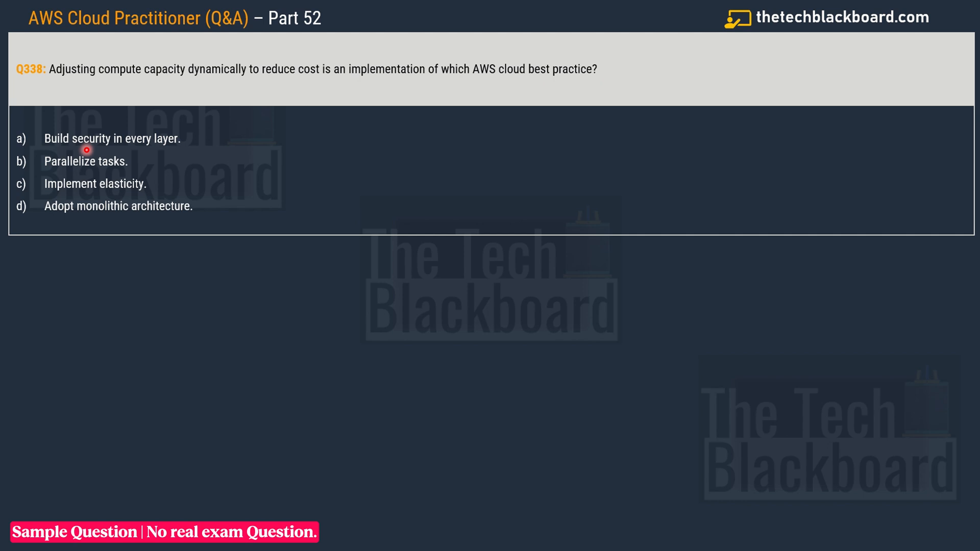
mouse_move(150, 147)
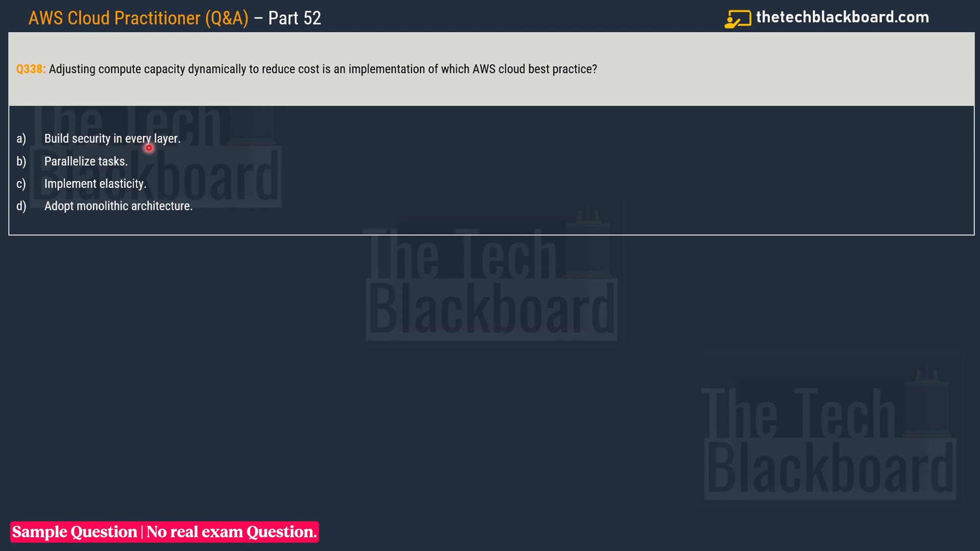
mouse_move(116, 161)
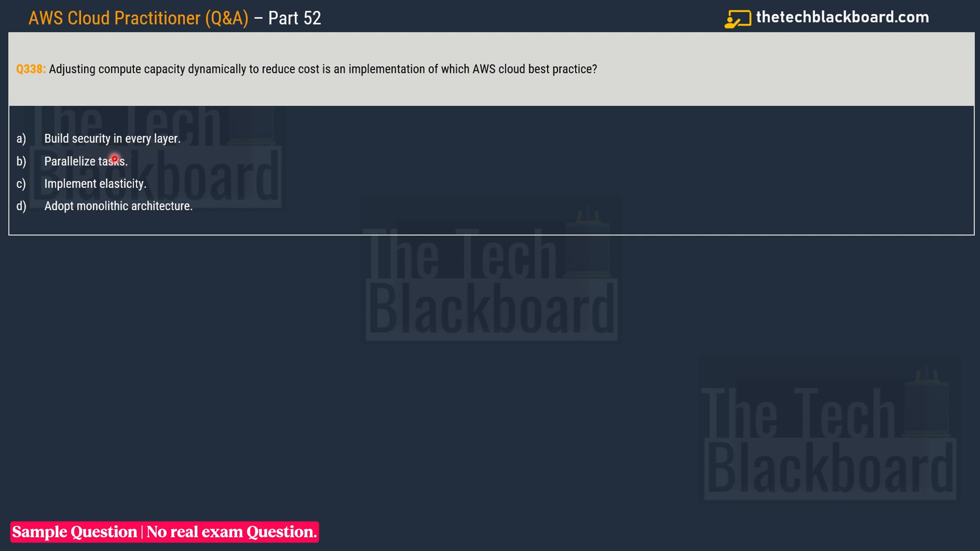
mouse_move(132, 191)
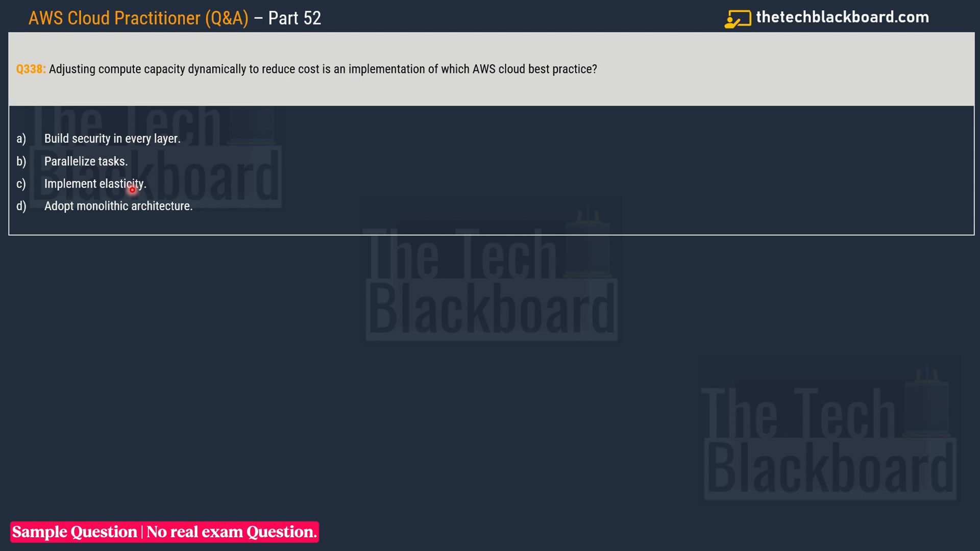
mouse_move(125, 206)
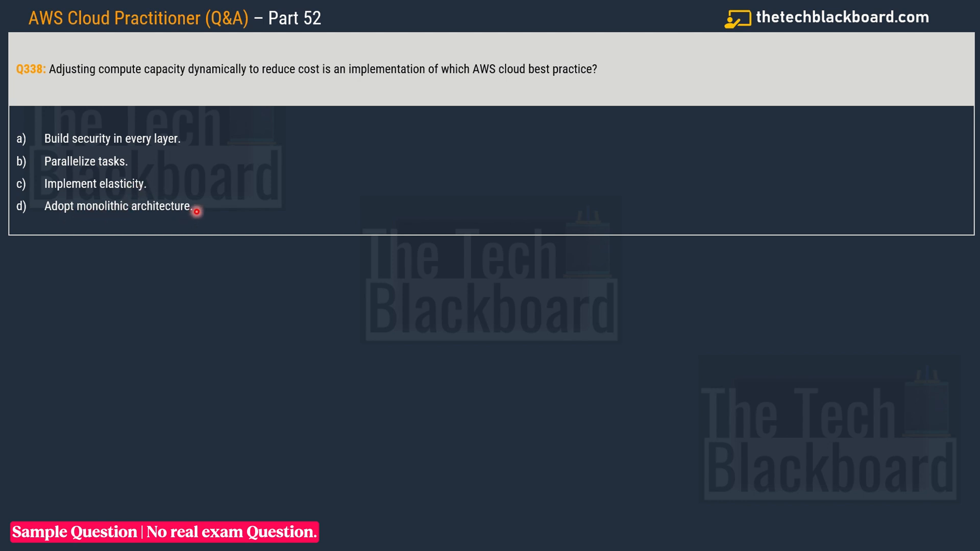
mouse_move(214, 207)
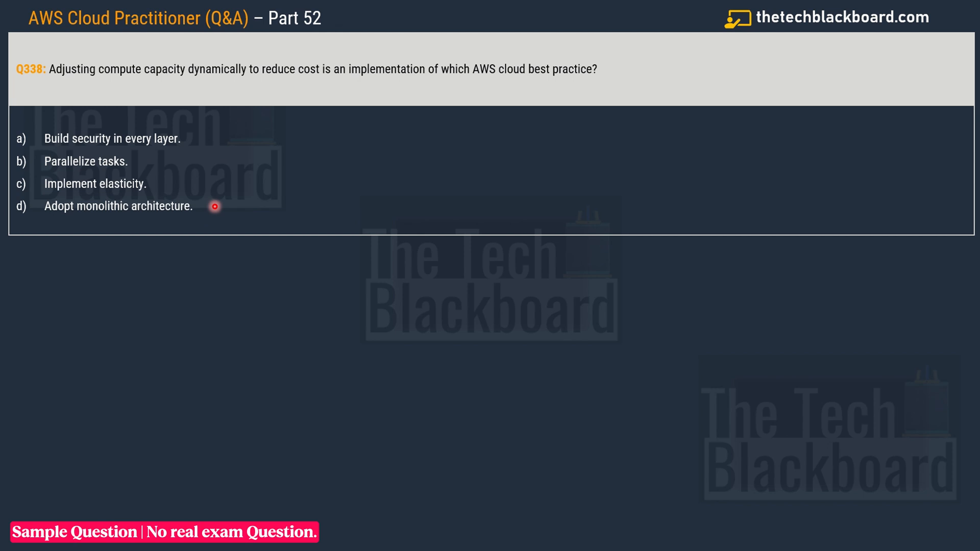
mouse_move(107, 217)
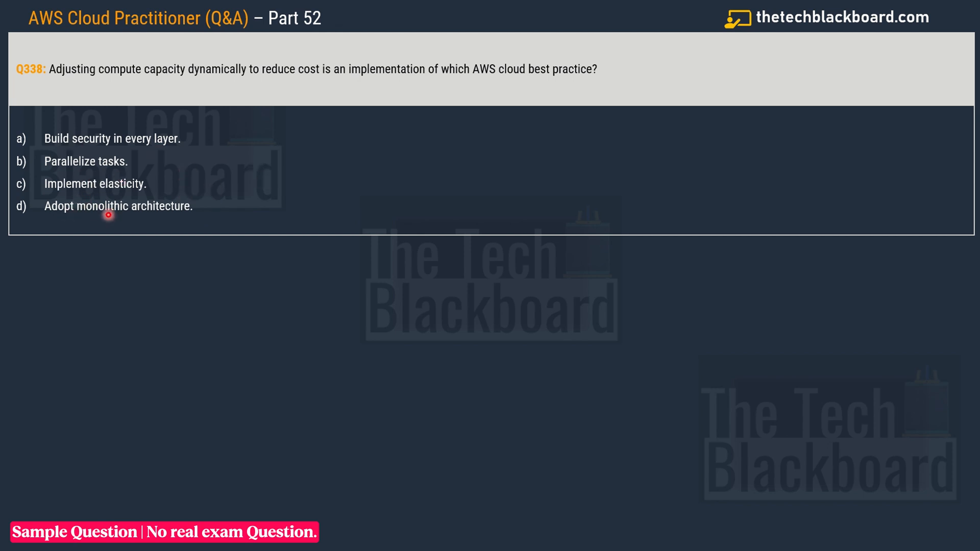
mouse_move(172, 221)
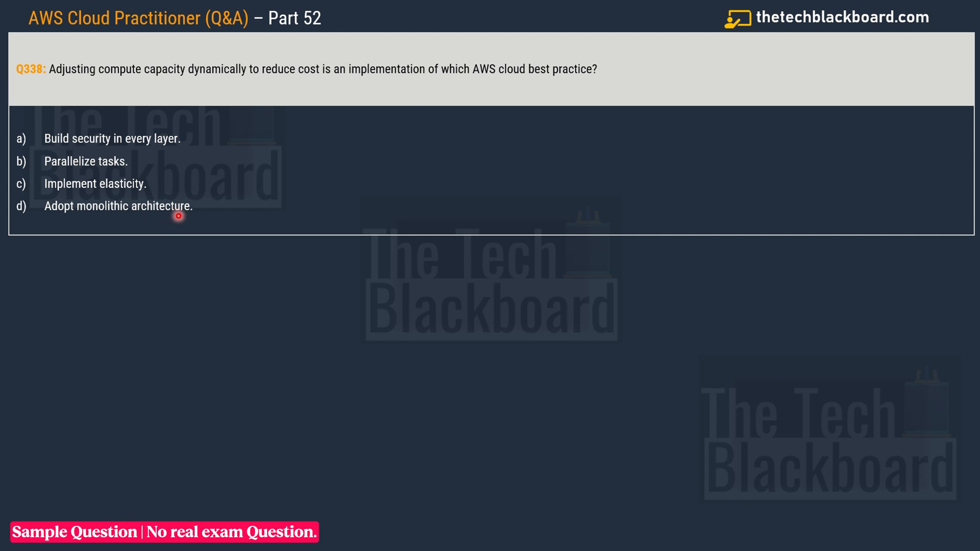
mouse_move(192, 217)
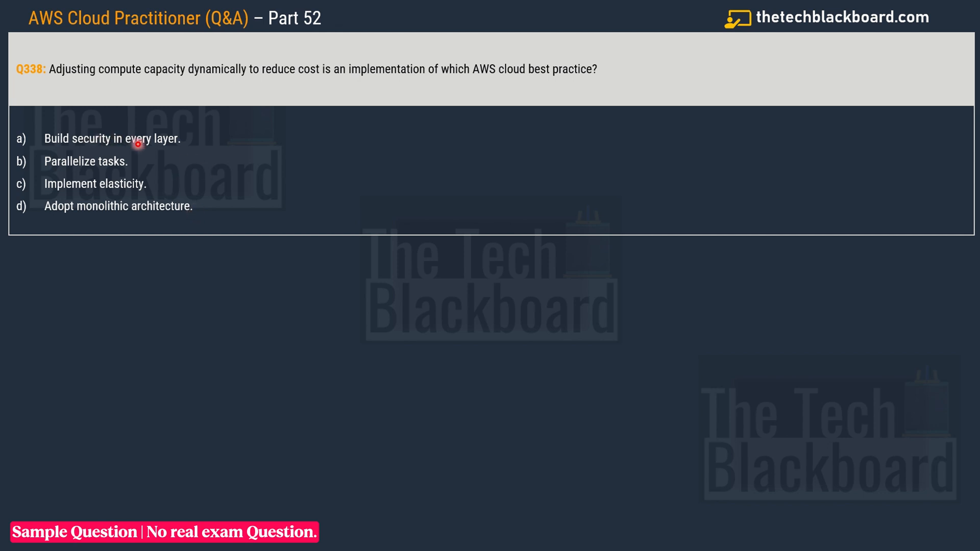
mouse_move(305, 81)
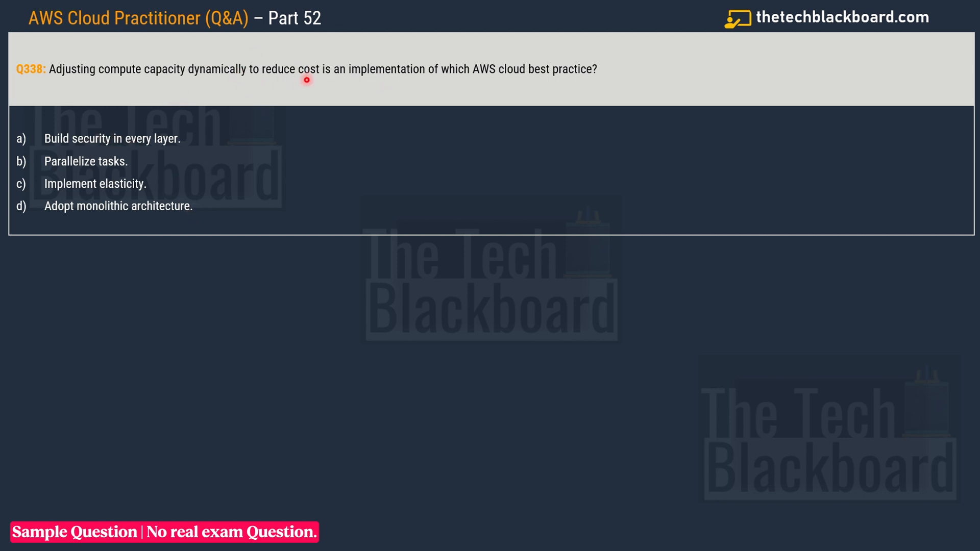
mouse_move(177, 144)
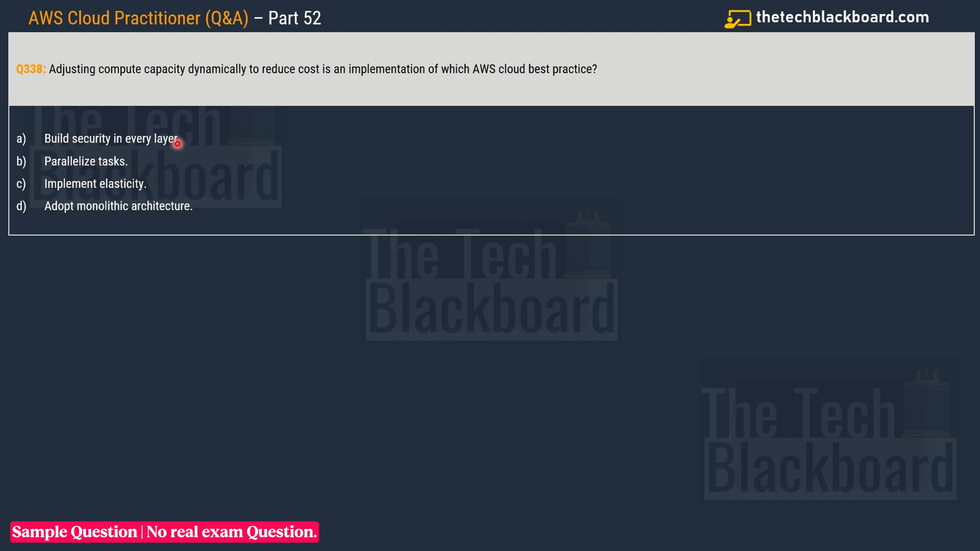
mouse_move(141, 161)
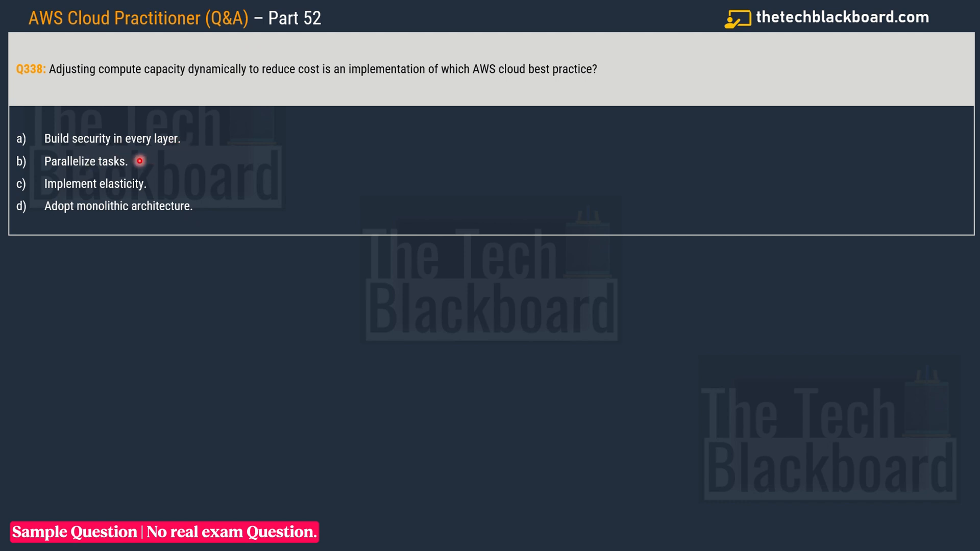
mouse_move(277, 90)
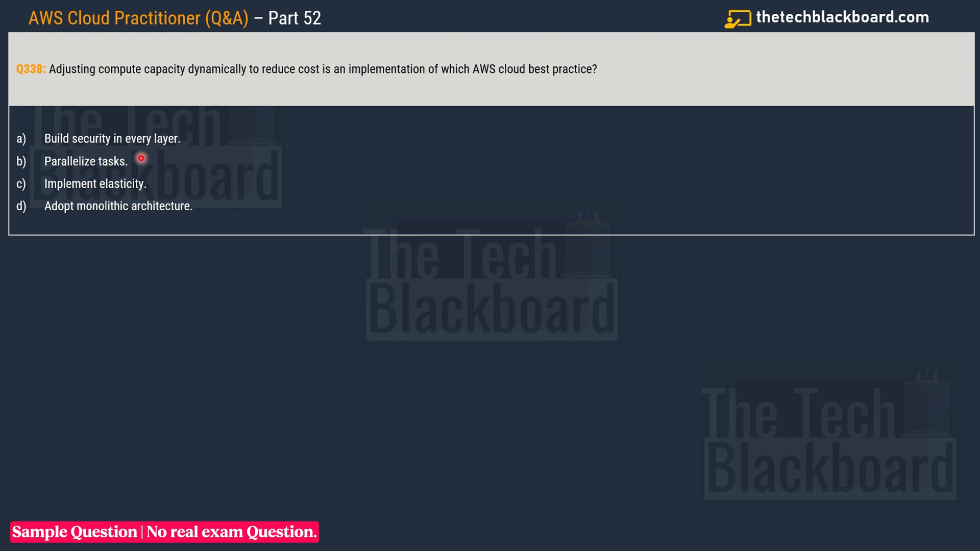
Advance the Q&A deck from Q338 to the Q339 question on decoupling applications.
left_click(95, 183)
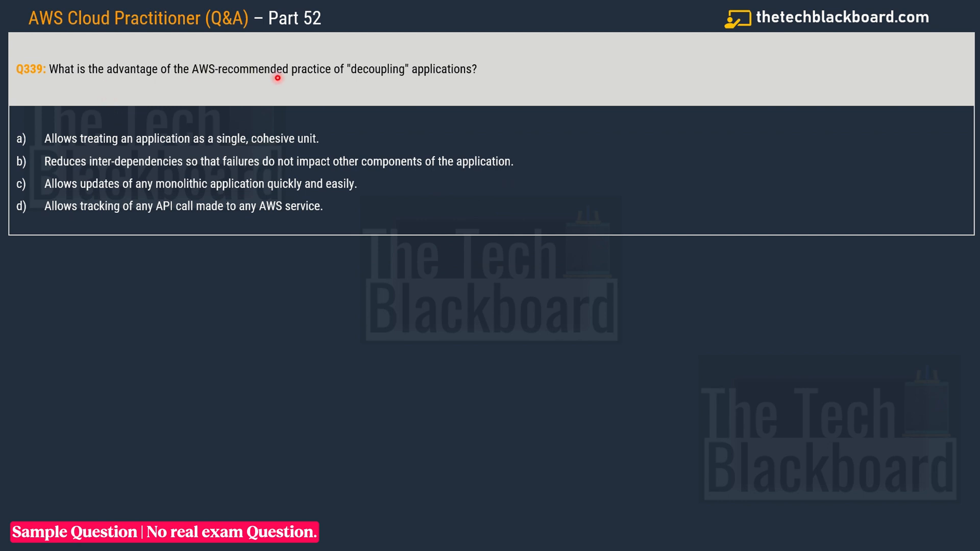
mouse_move(376, 98)
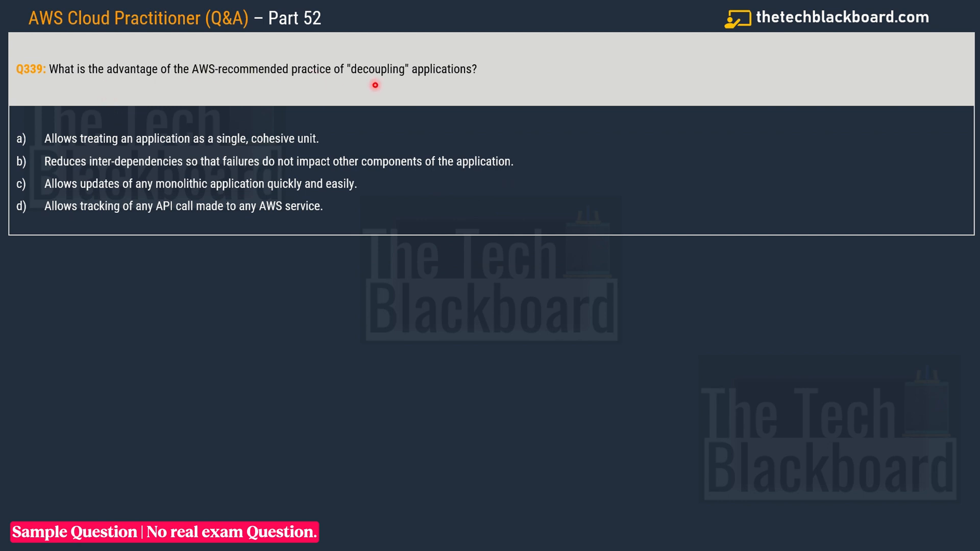
mouse_move(458, 80)
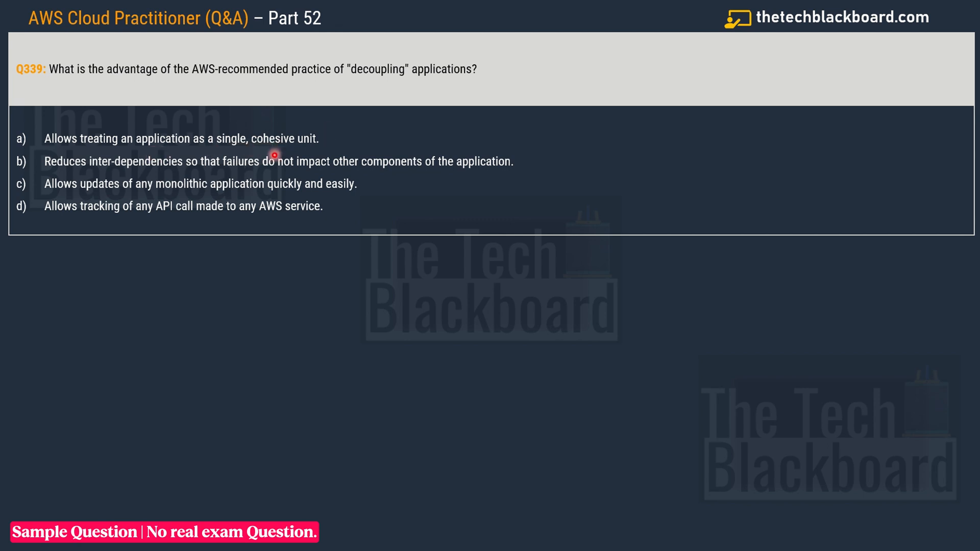
mouse_move(110, 171)
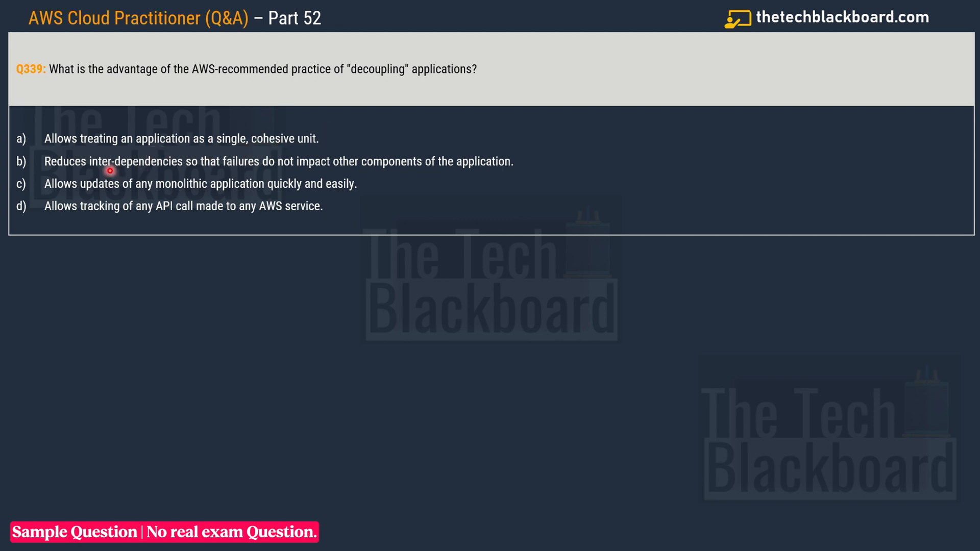
mouse_move(205, 177)
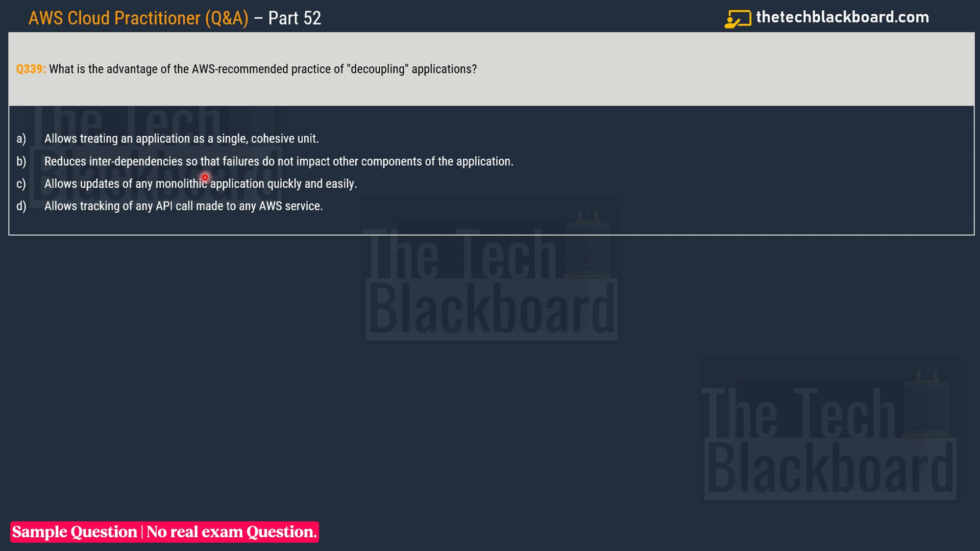
mouse_move(293, 171)
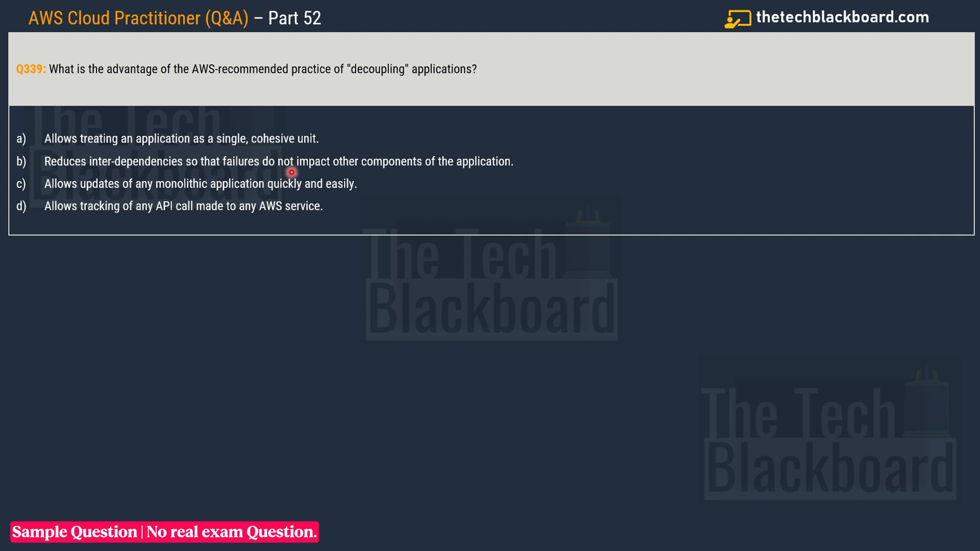
mouse_move(522, 174)
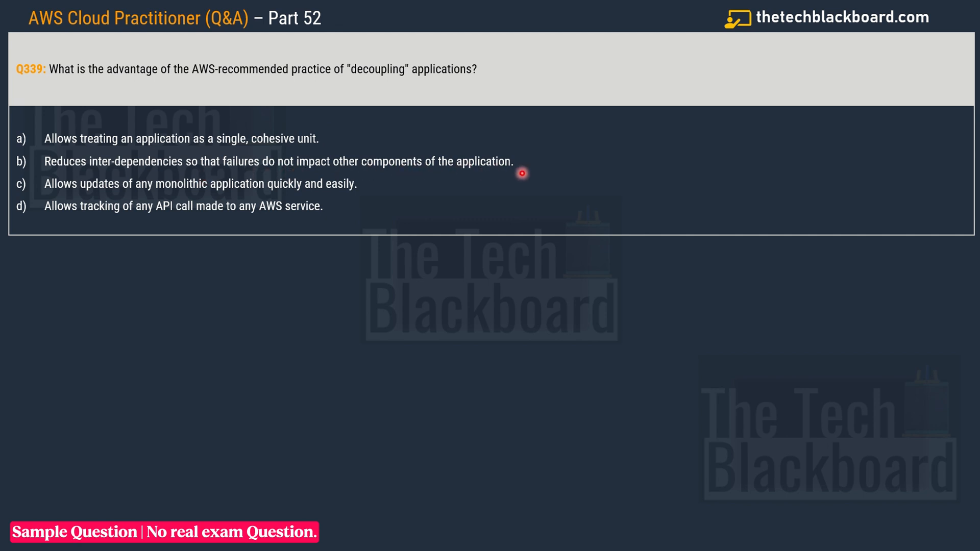
mouse_move(93, 192)
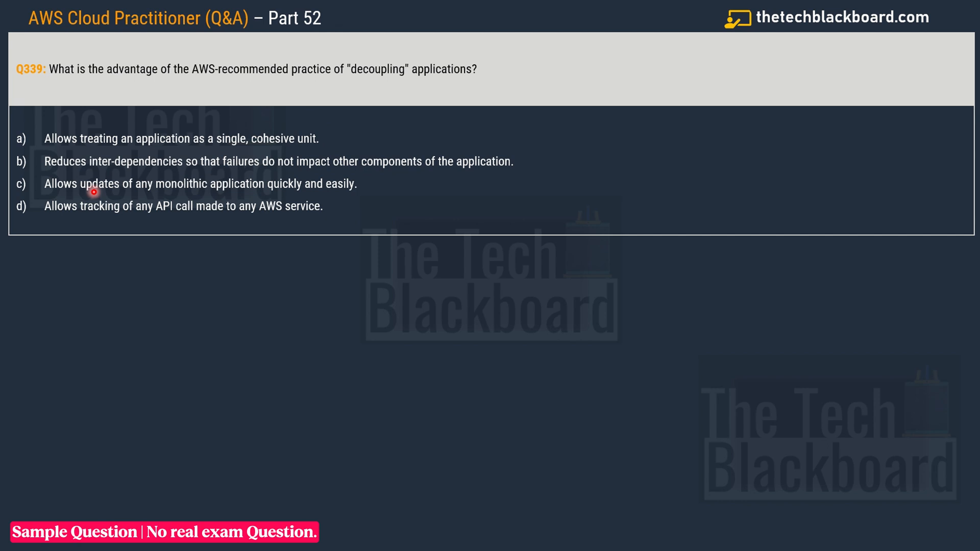
mouse_move(237, 208)
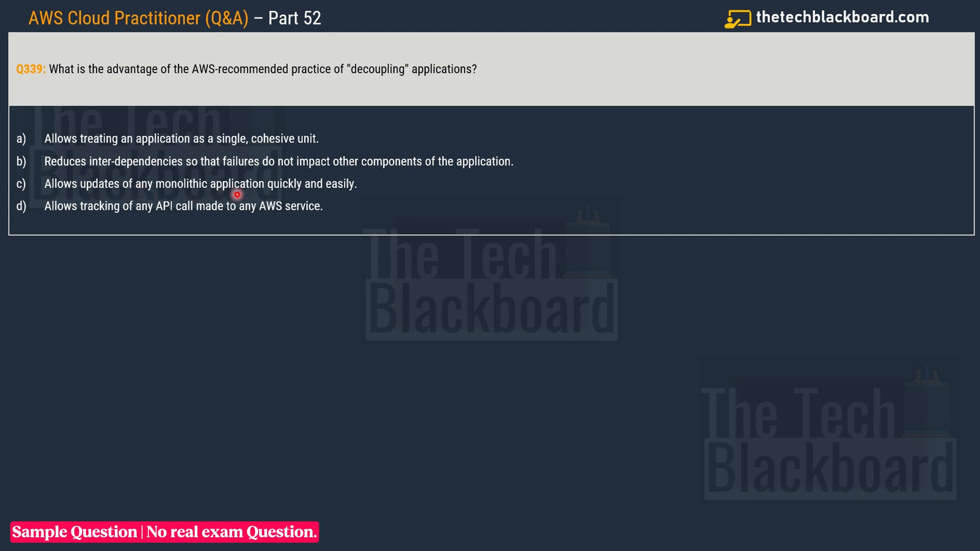
mouse_move(364, 202)
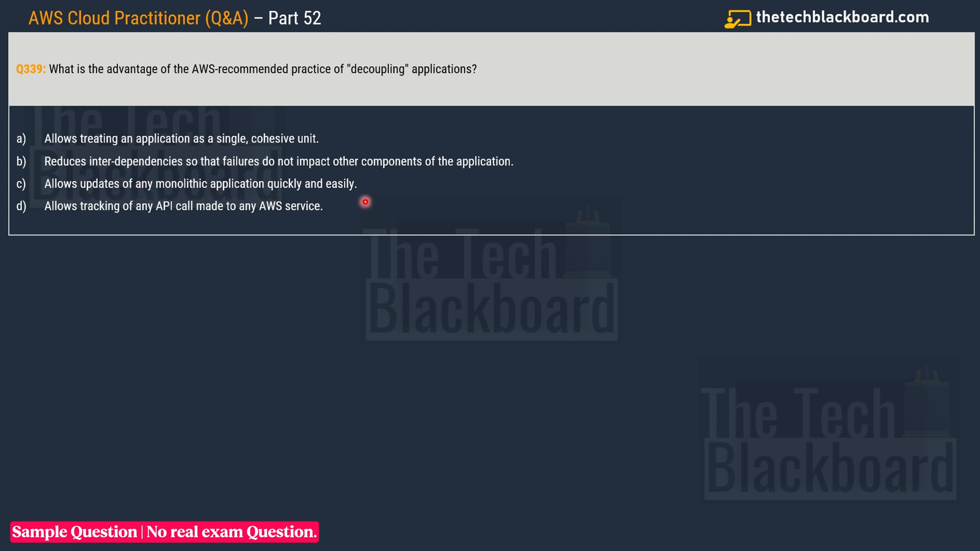
mouse_move(134, 219)
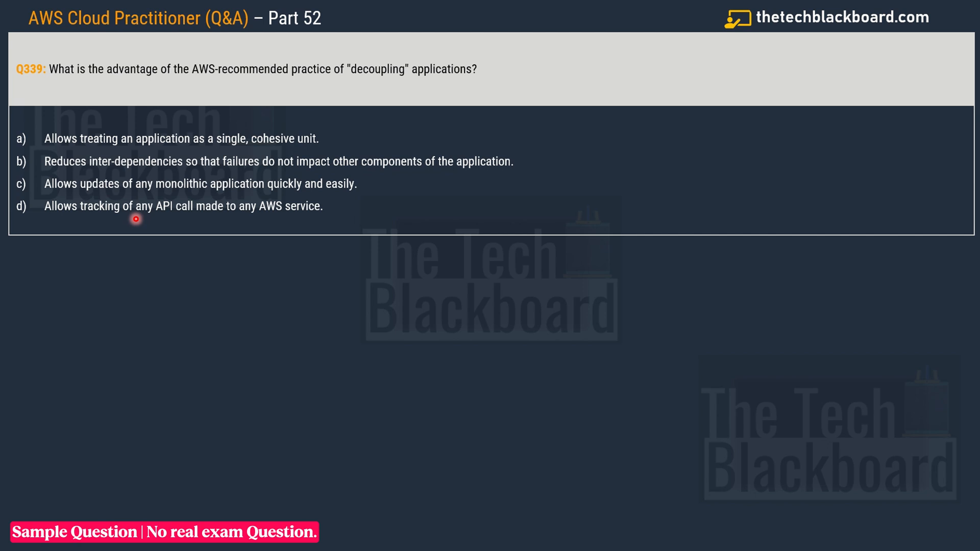
mouse_move(212, 216)
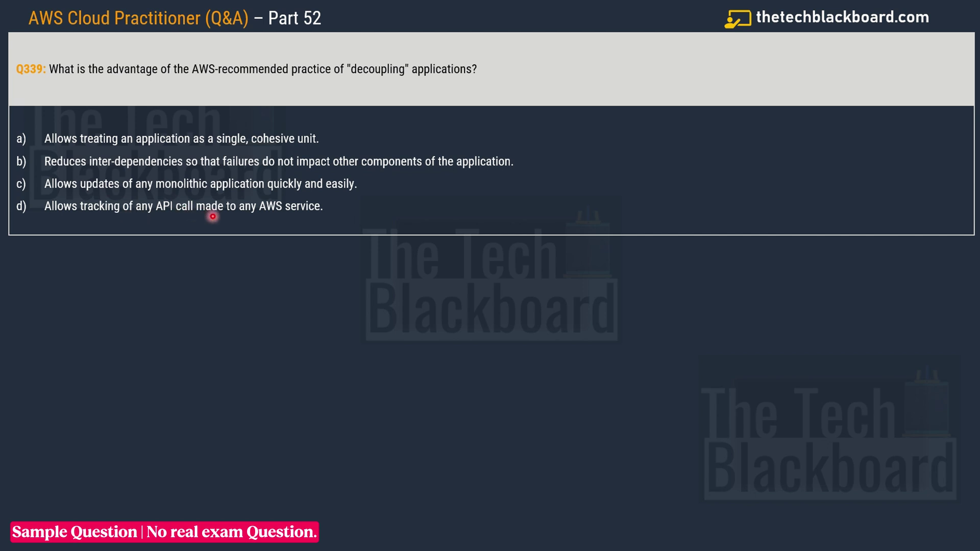
mouse_move(348, 212)
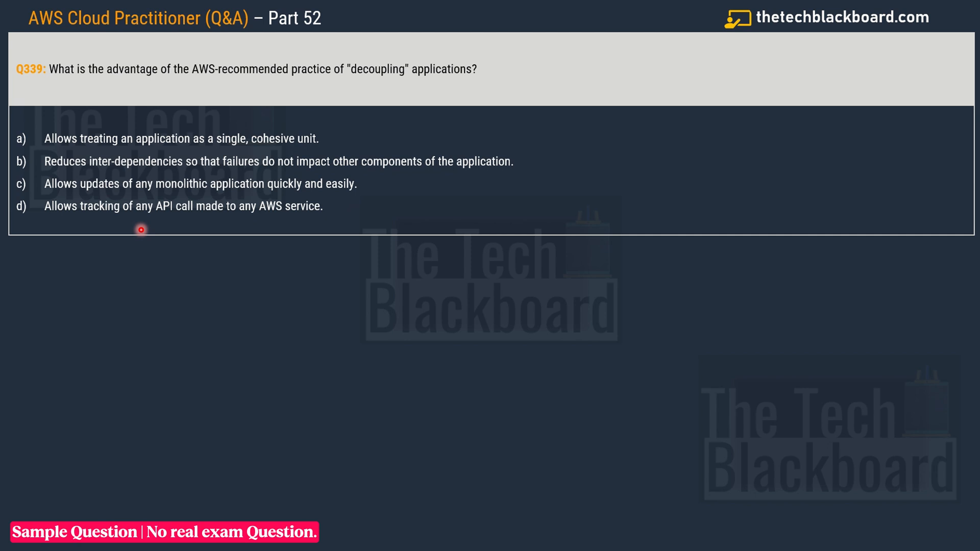
mouse_move(250, 216)
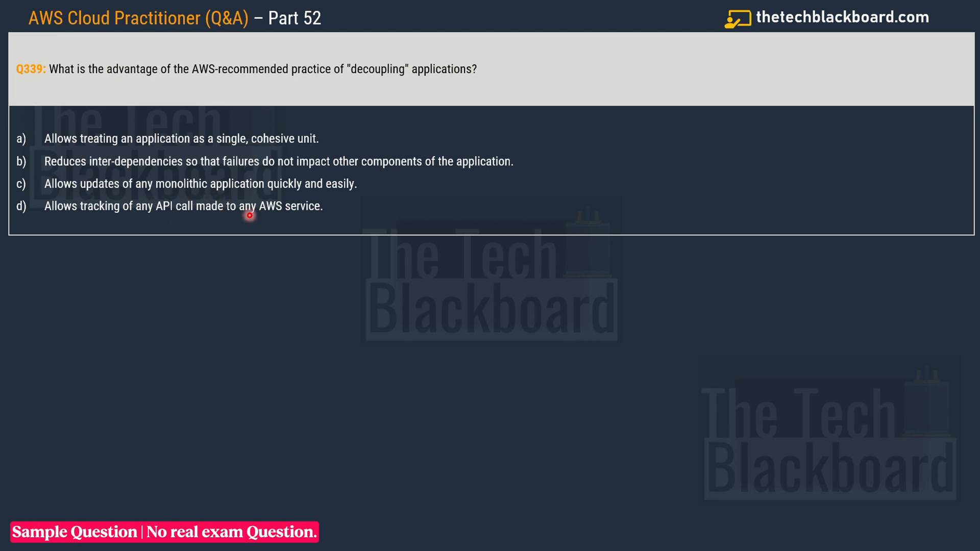
mouse_move(155, 129)
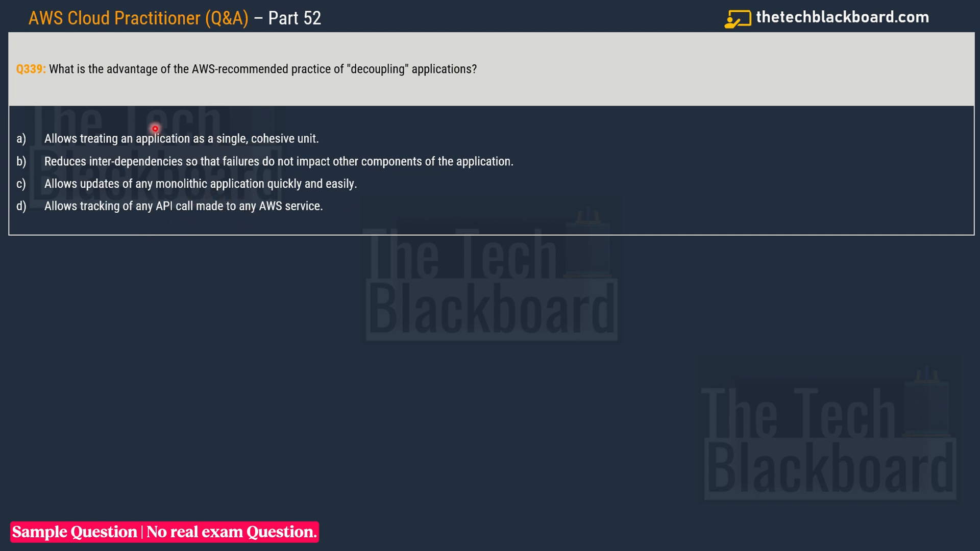
mouse_move(86, 180)
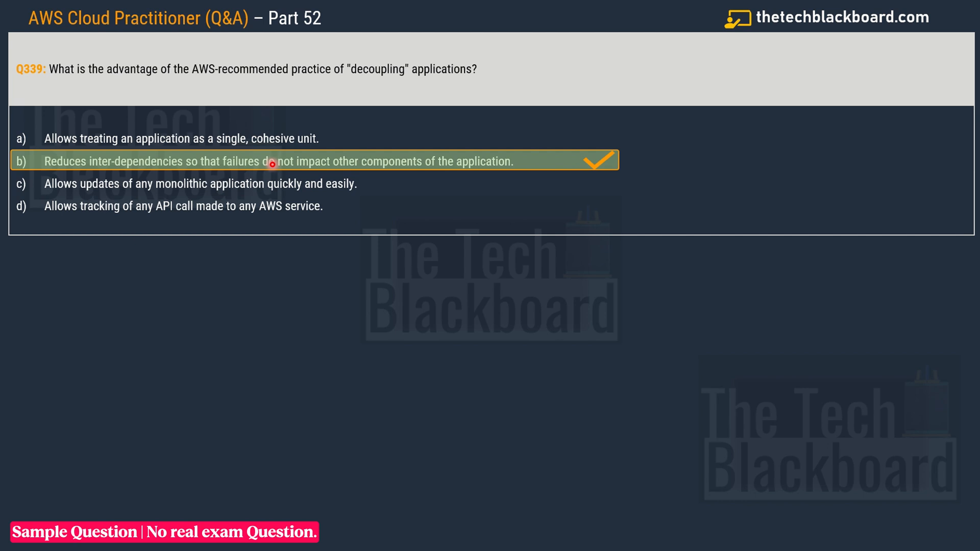
mouse_move(473, 176)
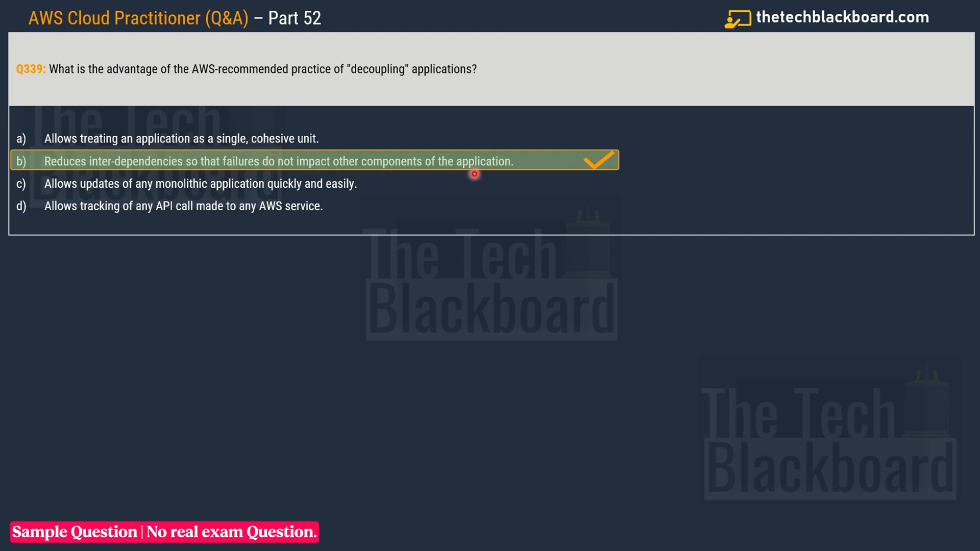
mouse_move(533, 179)
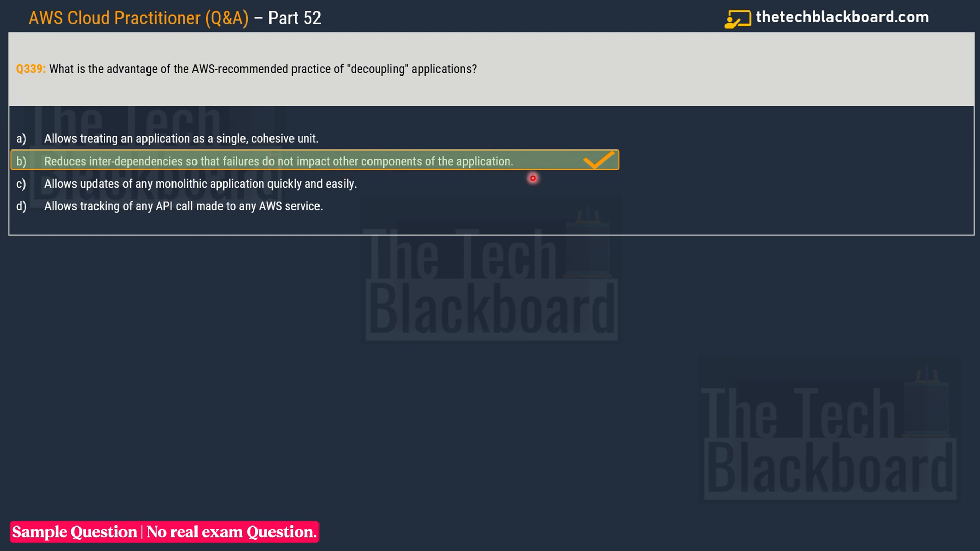
mouse_move(417, 83)
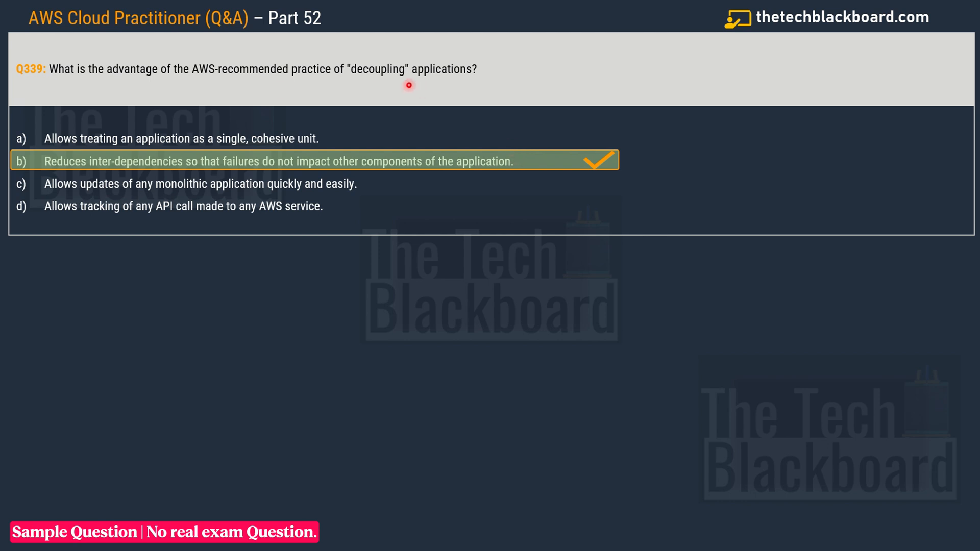
mouse_move(427, 93)
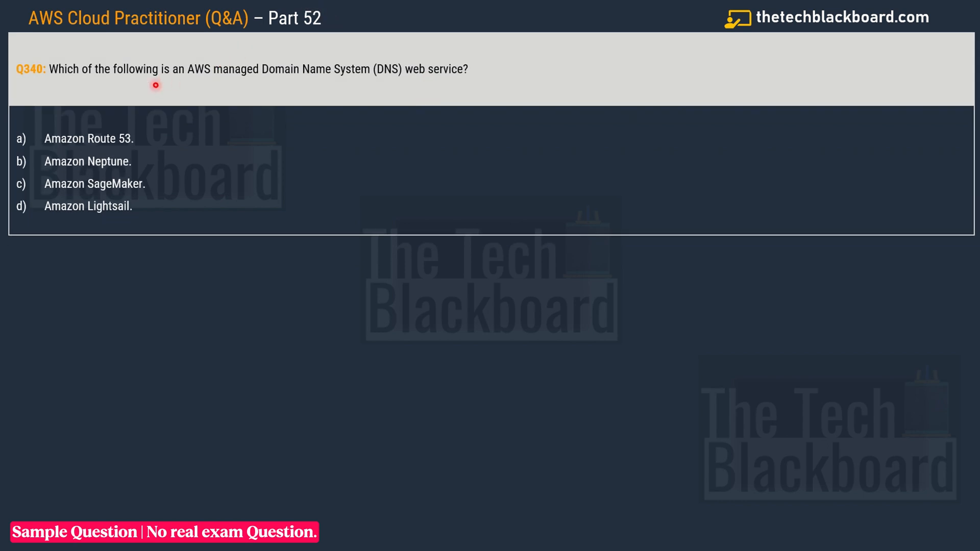
mouse_move(254, 84)
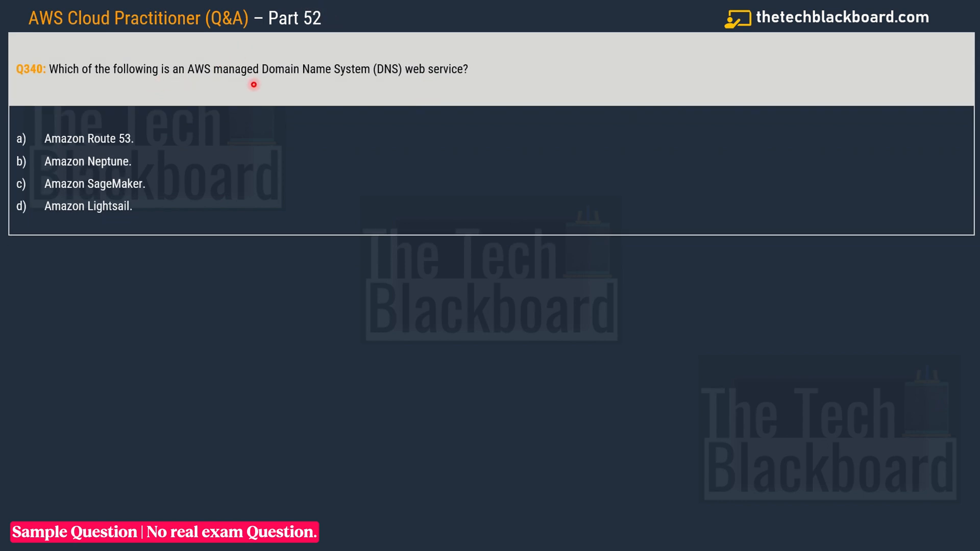
mouse_move(408, 80)
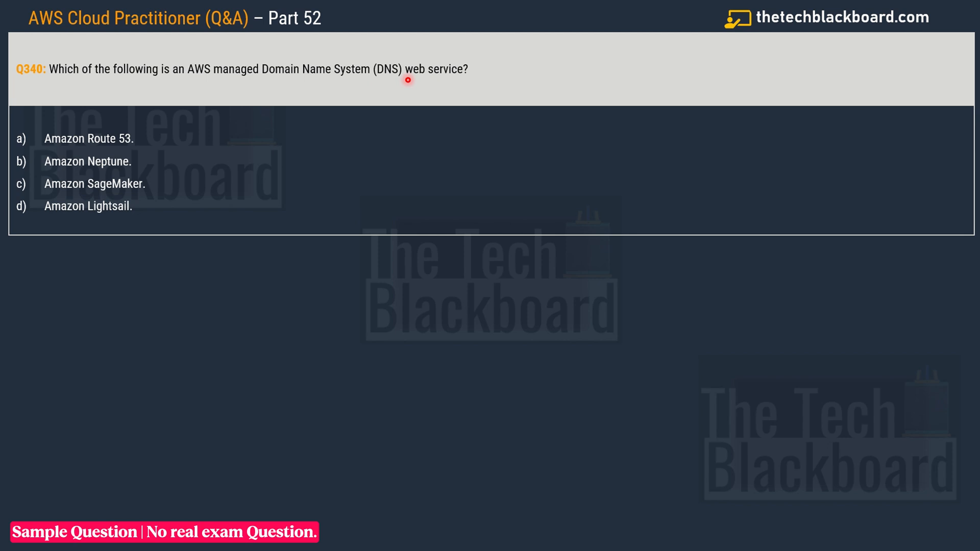
mouse_move(476, 82)
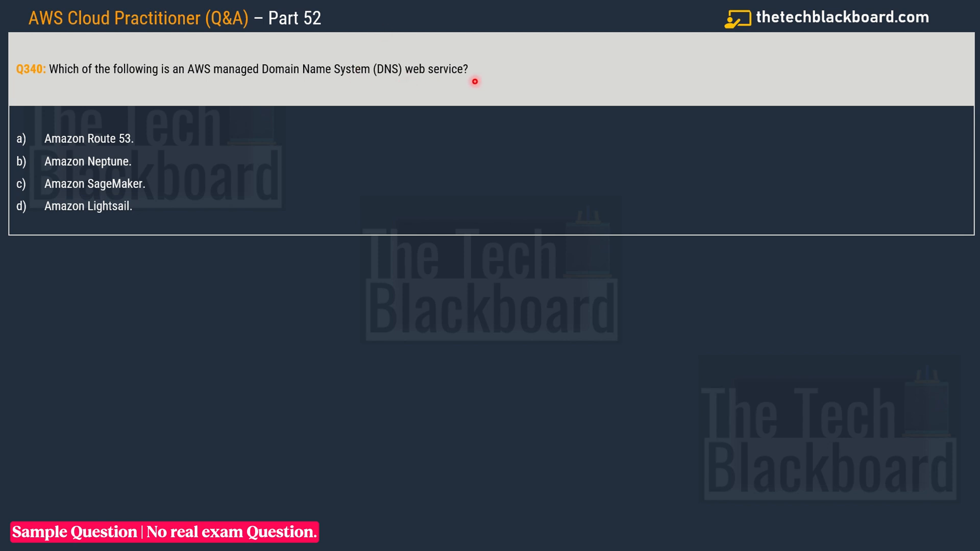
mouse_move(152, 137)
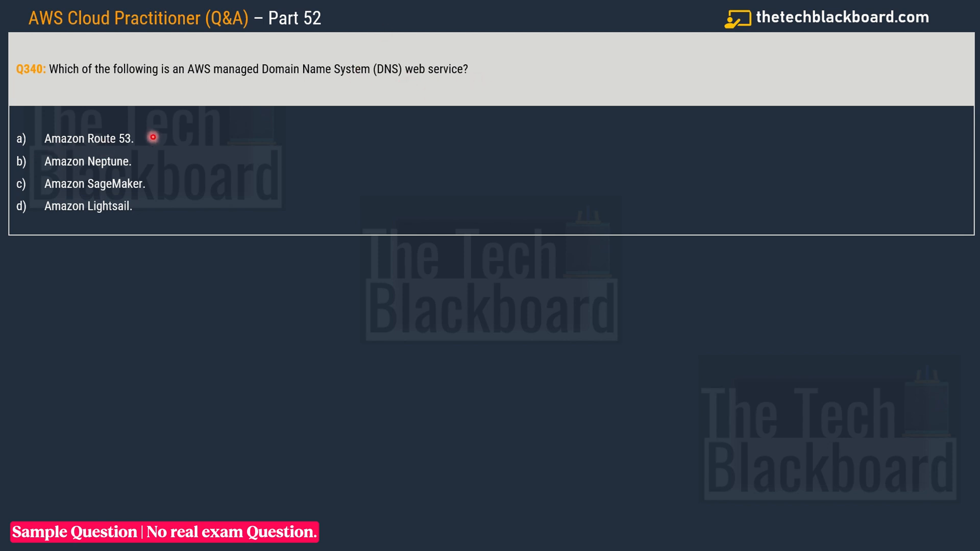
mouse_move(132, 173)
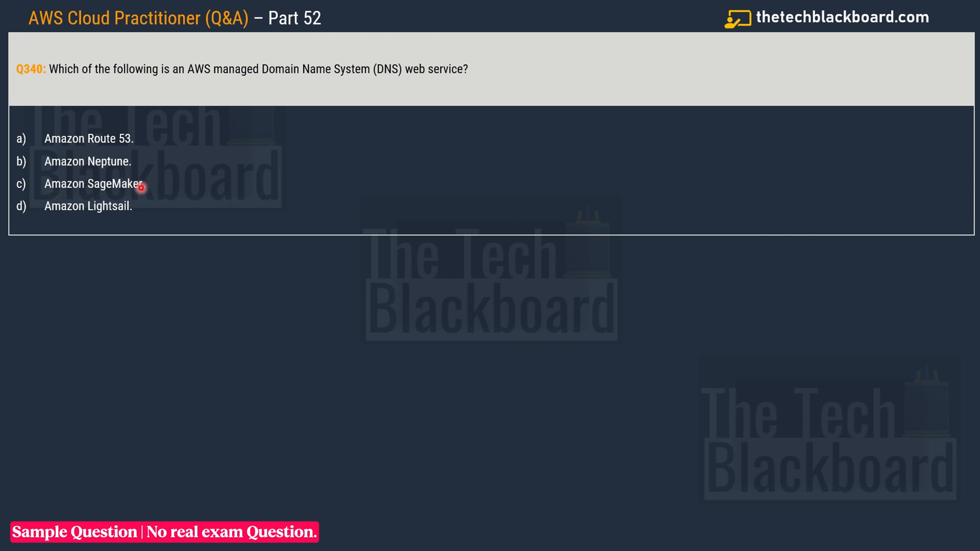
mouse_move(55, 220)
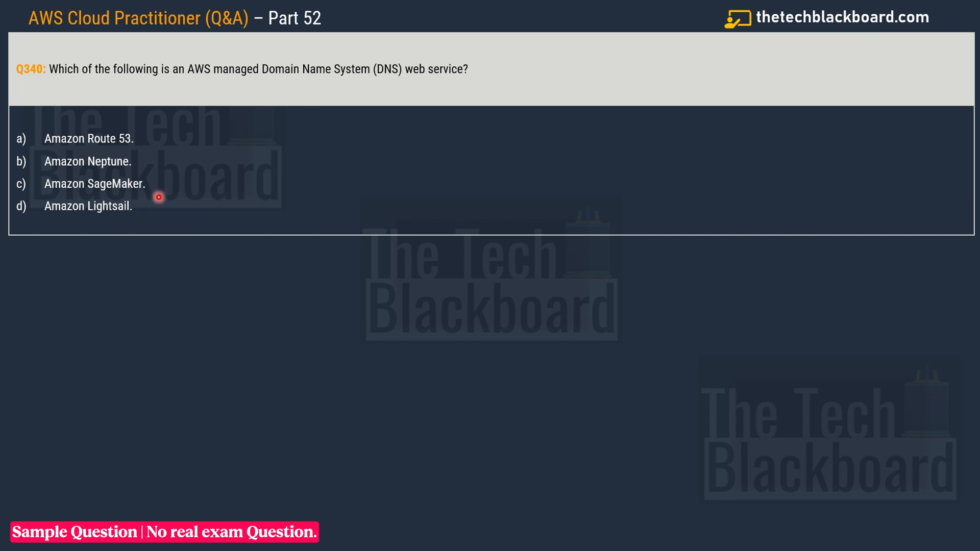
Switch from the Q340 slide to the Amazon Route 53 product page.
left_click(21, 139)
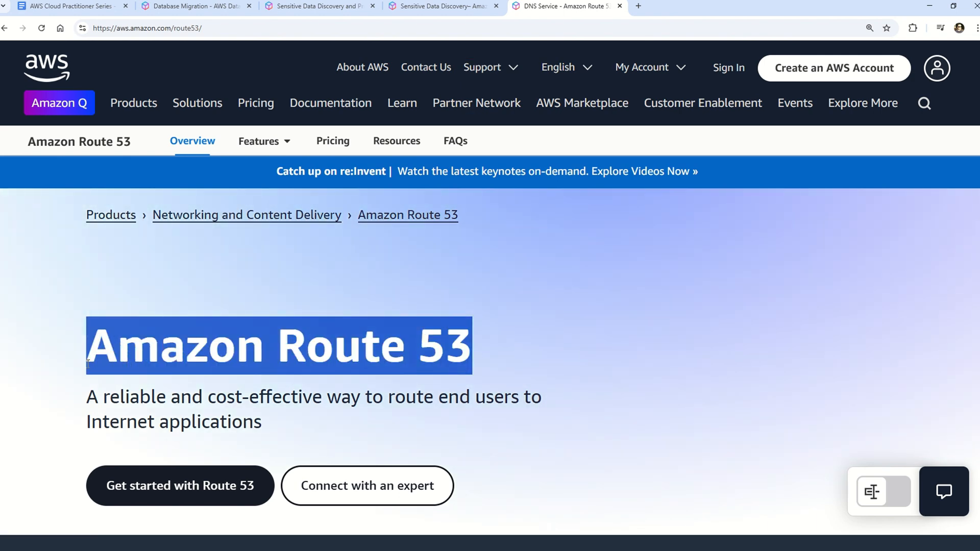
Highlight the Route 53 tagline and scroll past Benefits and How it works to Use cases.
scroll("down", 3)
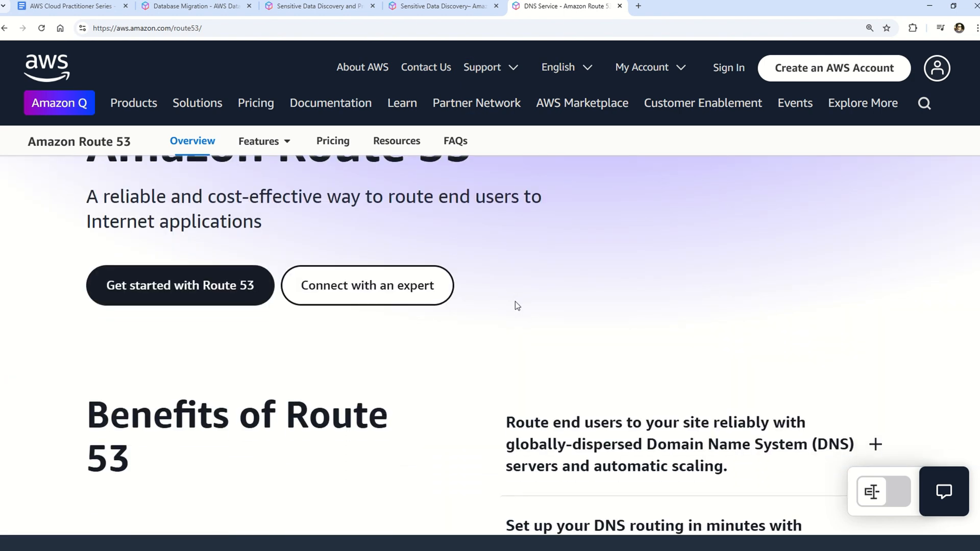
left_click_drag(104, 196, 262, 223)
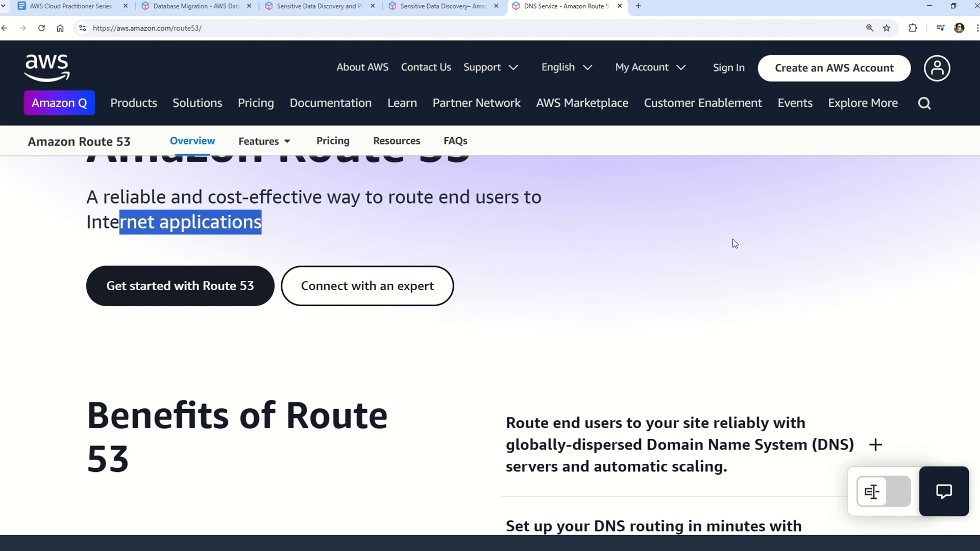
mouse_move(721, 232)
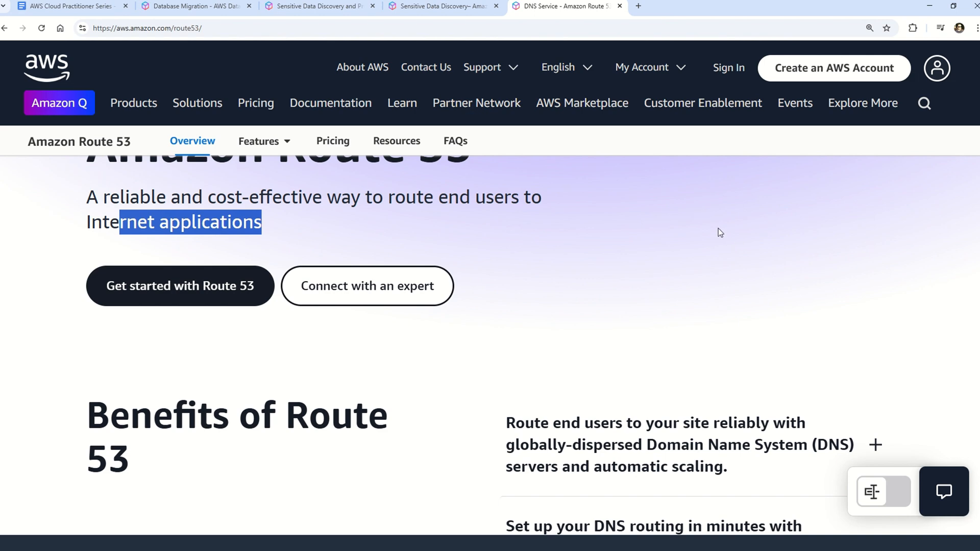
scroll("down", 3)
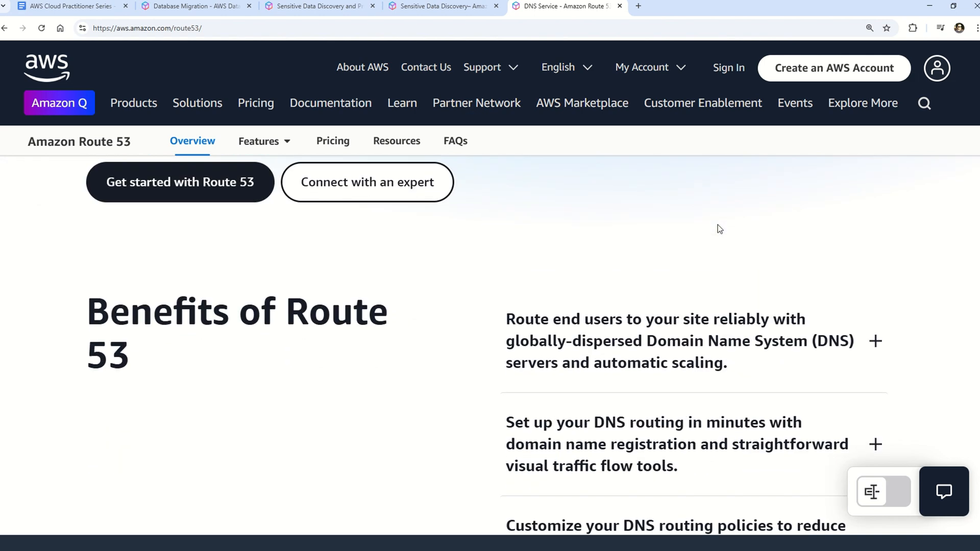
scroll("down", 3)
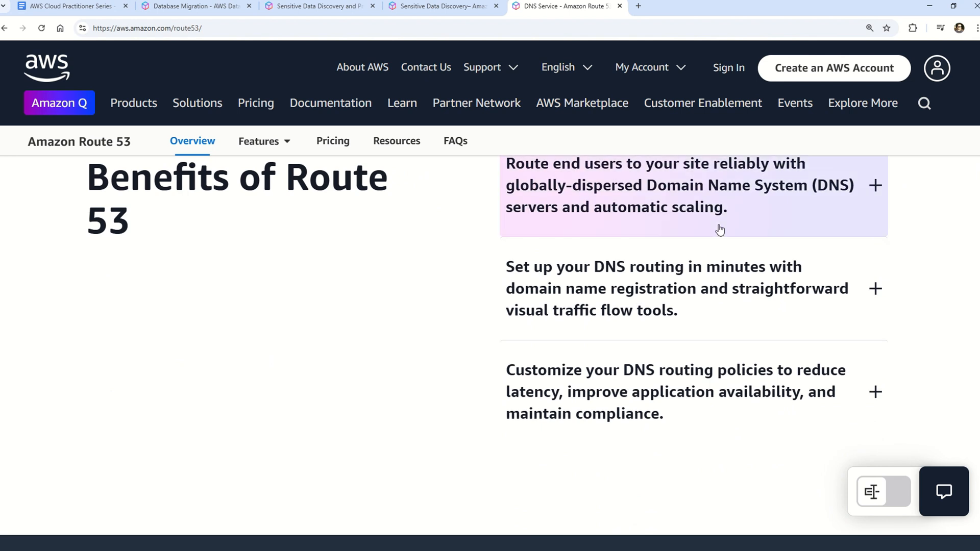
mouse_move(709, 246)
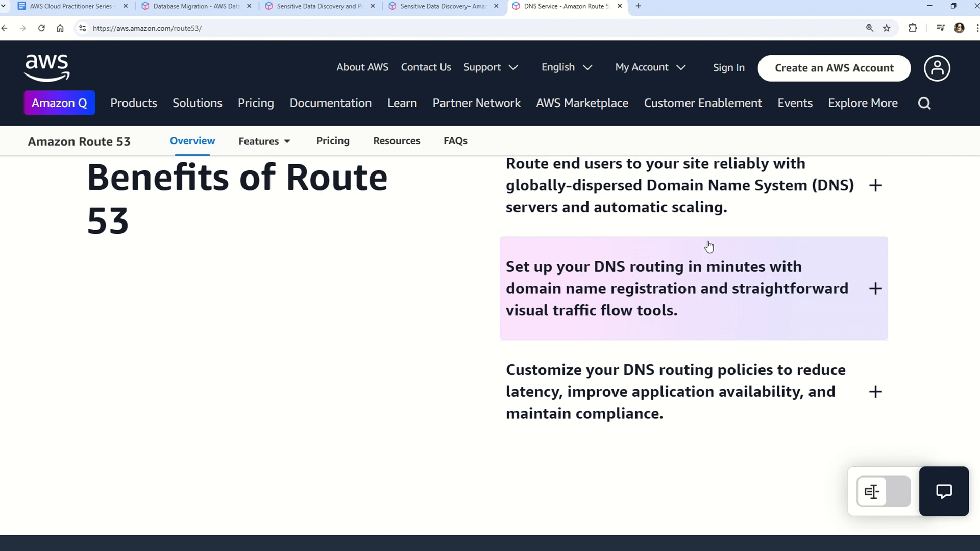
mouse_move(682, 247)
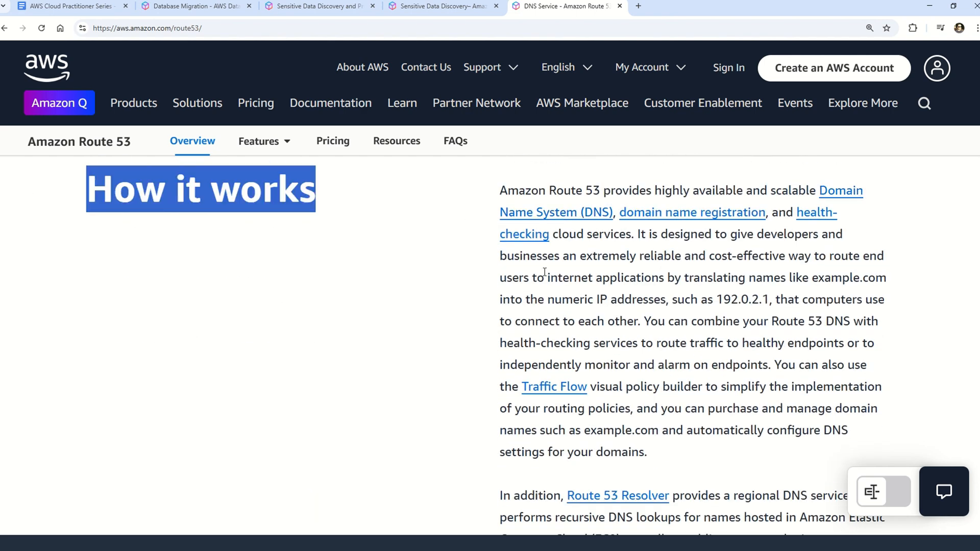
scroll("down", 3)
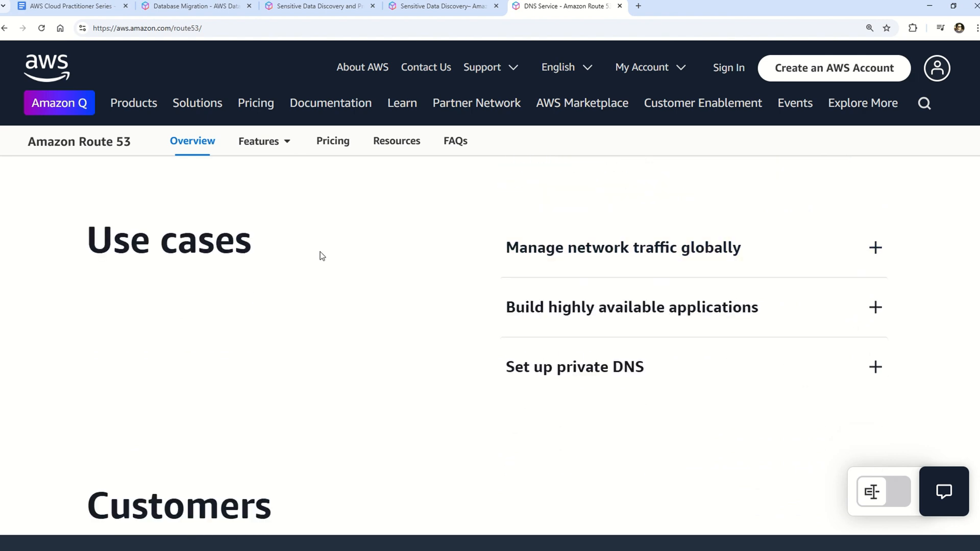